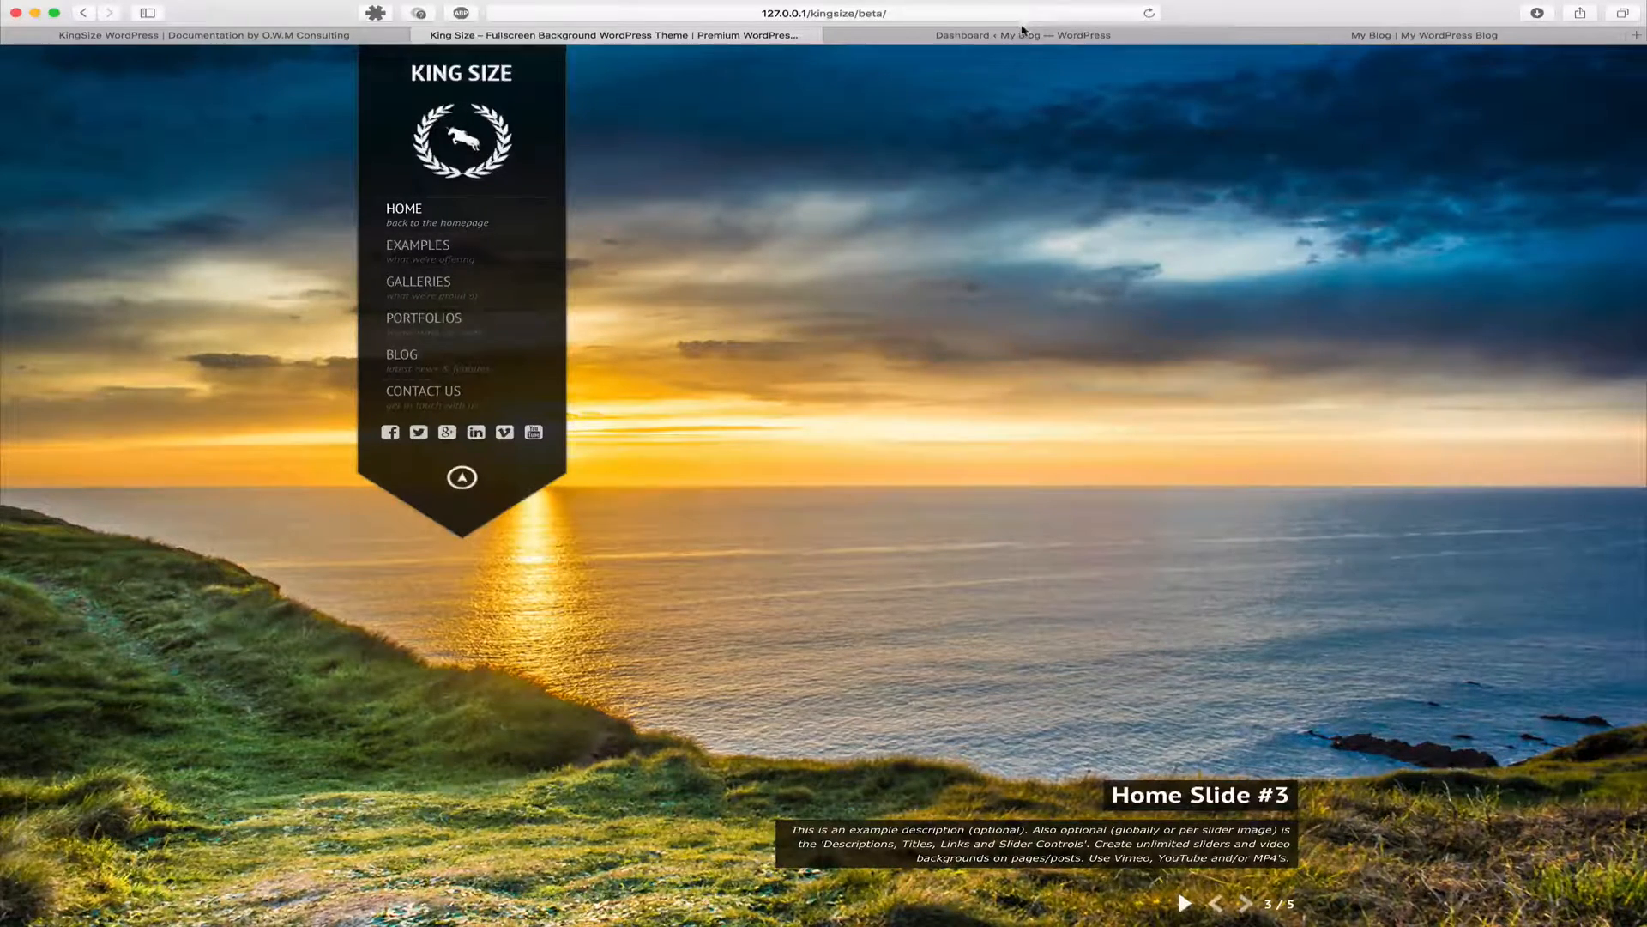
- Go from the blog to the admin Dashboard and reach Tools > Import's list of importers
{"action": "left_click", "coordinate": [1019, 34]}
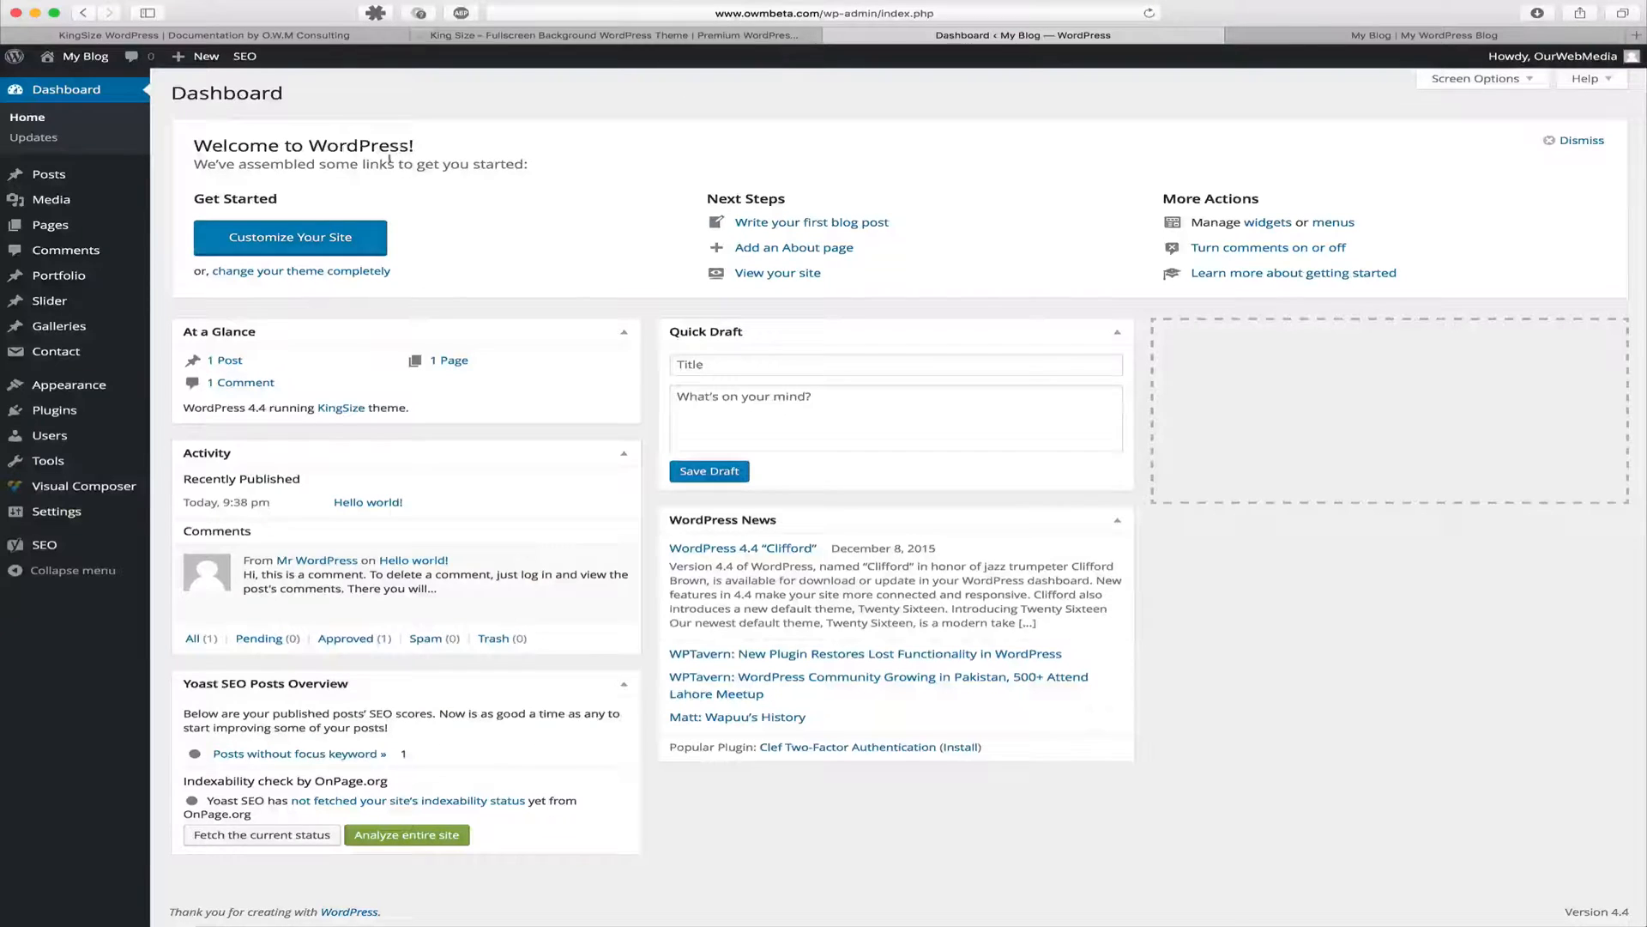
{"action": "mouse_move", "coordinate": [48, 460]}
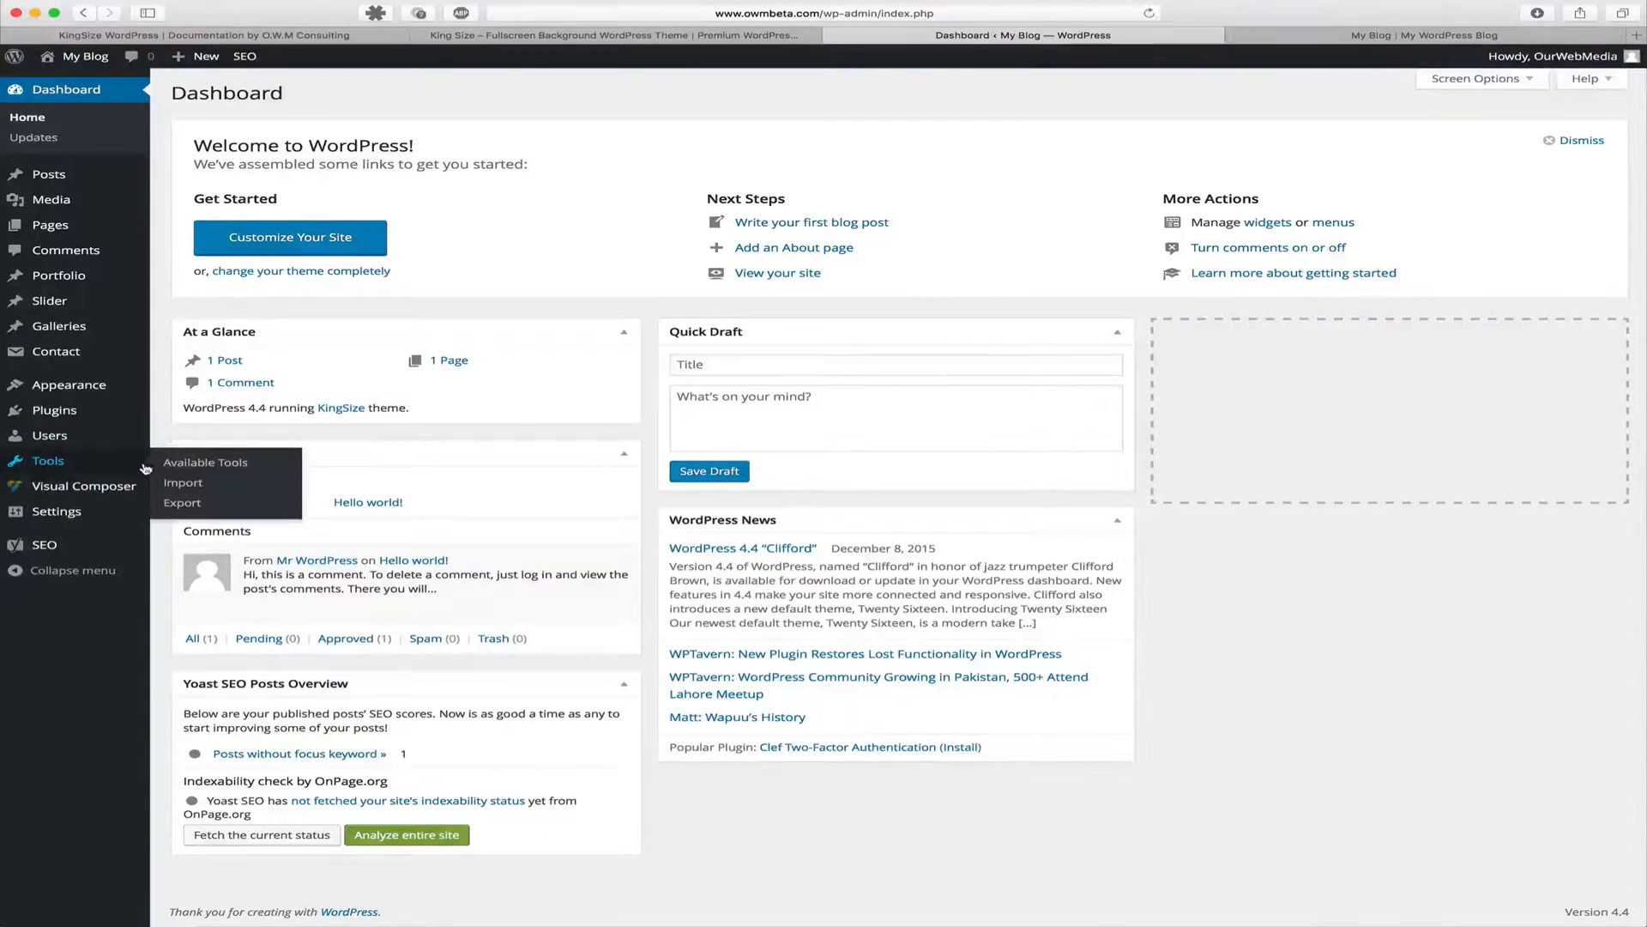
{"action": "left_click", "coordinate": [182, 482]}
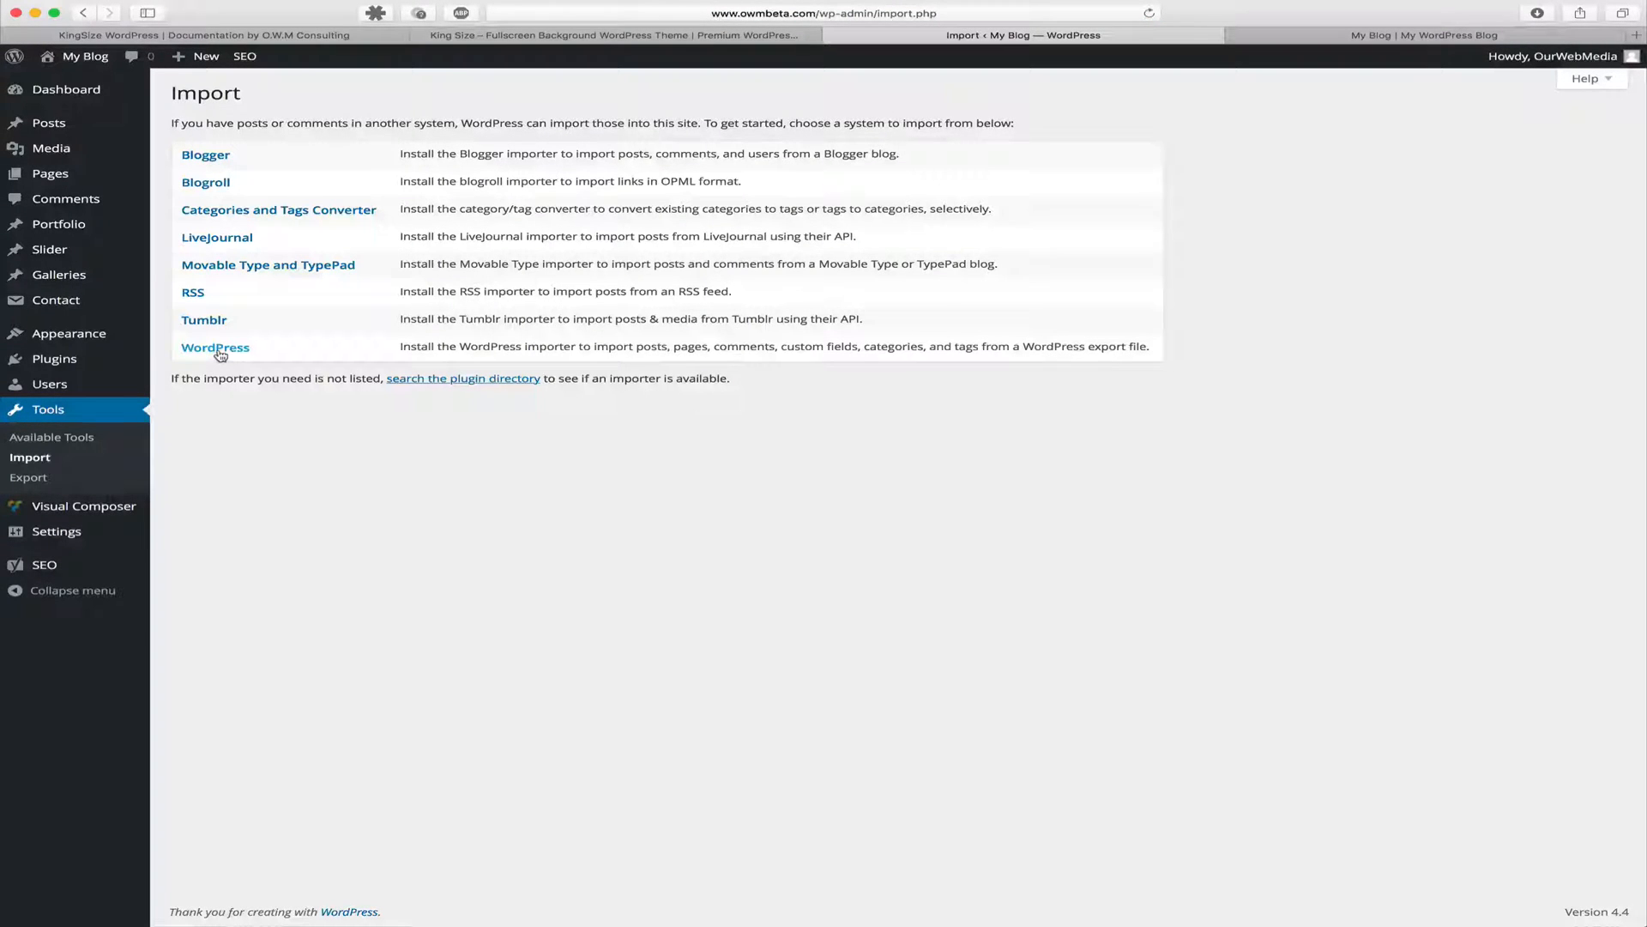
{"action": "mouse_move", "coordinate": [216, 347]}
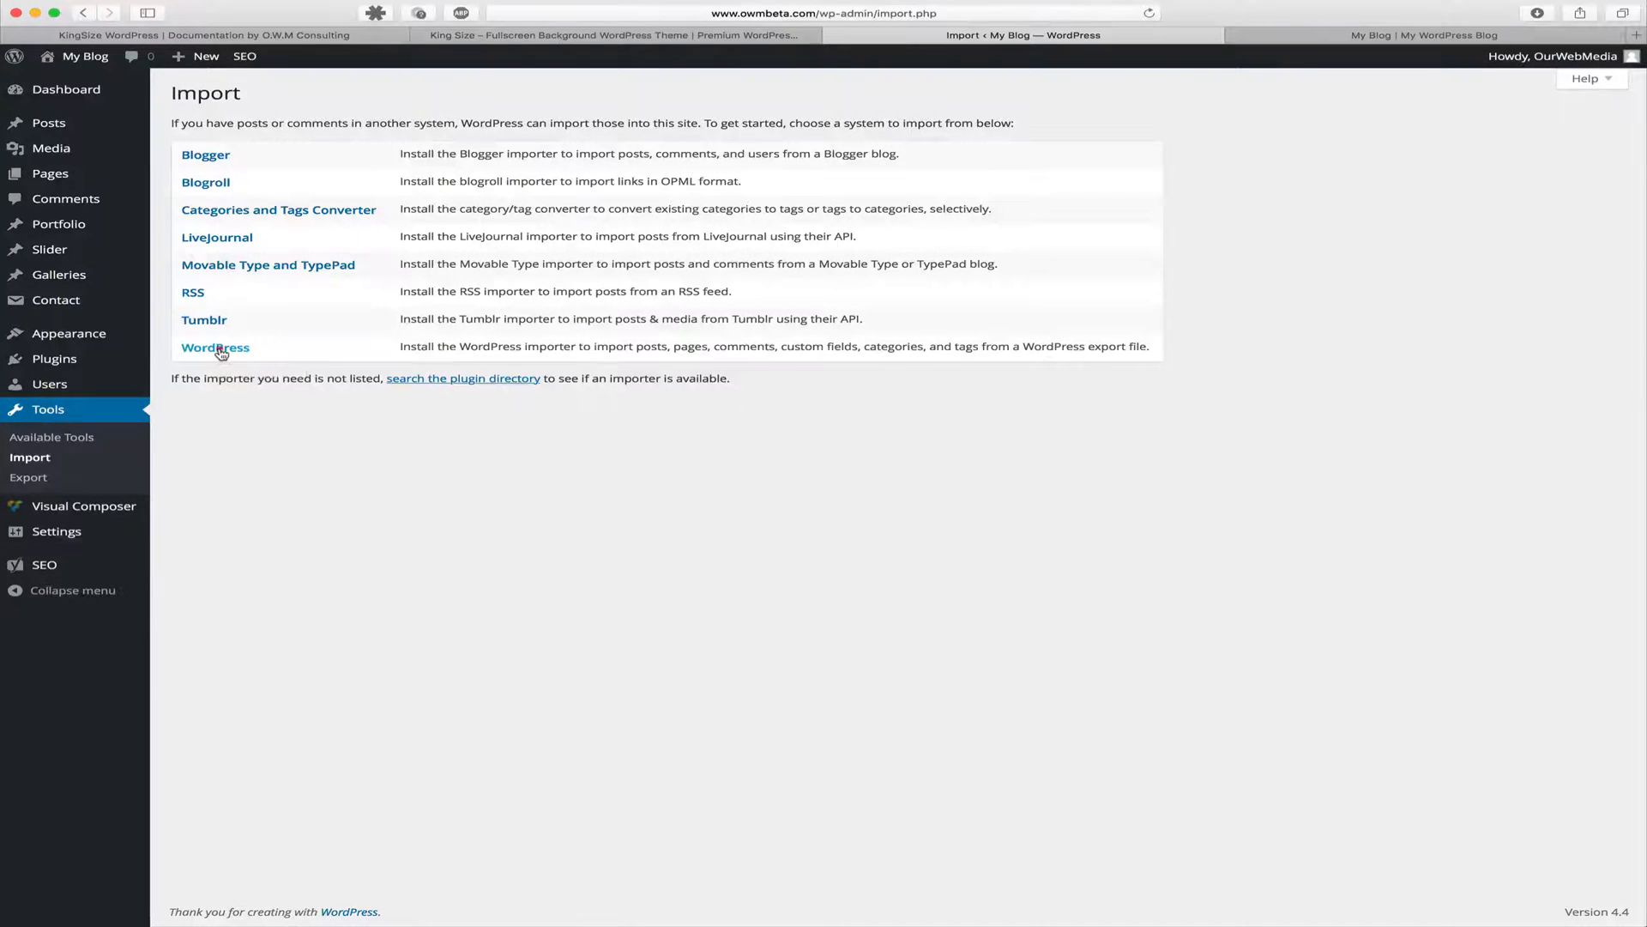
- Install the WordPress Importer 0.6.1 plugin and choose Activate Plugin & Run Importer
{"action": "left_click", "coordinate": [214, 347]}
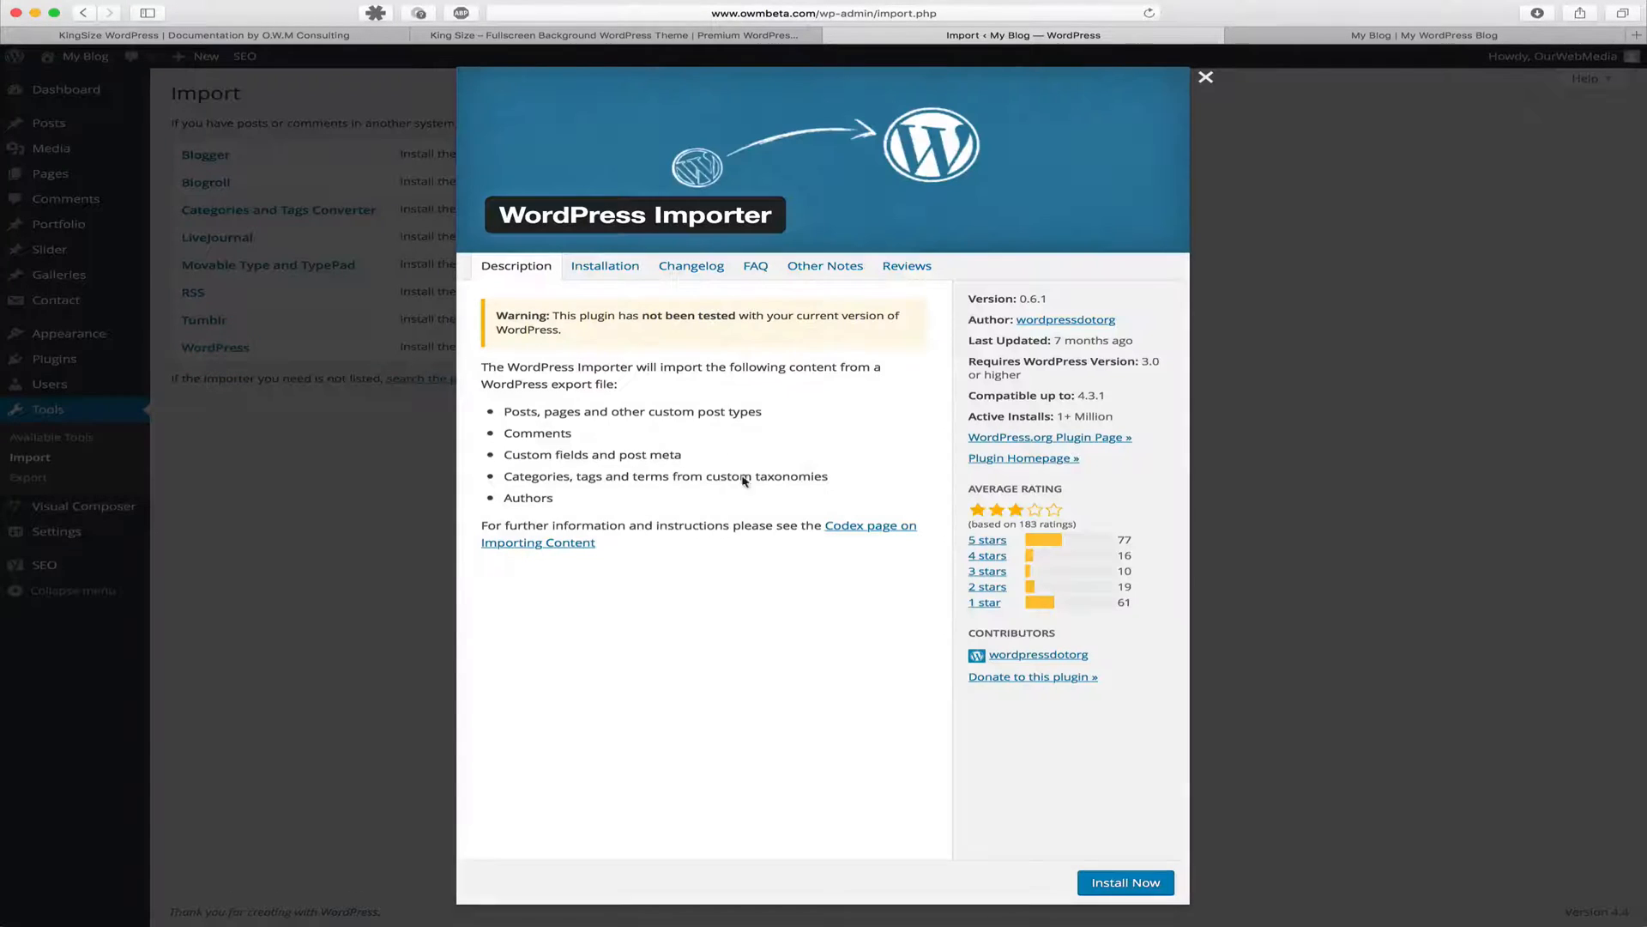
{"action": "left_click", "coordinate": [1124, 882]}
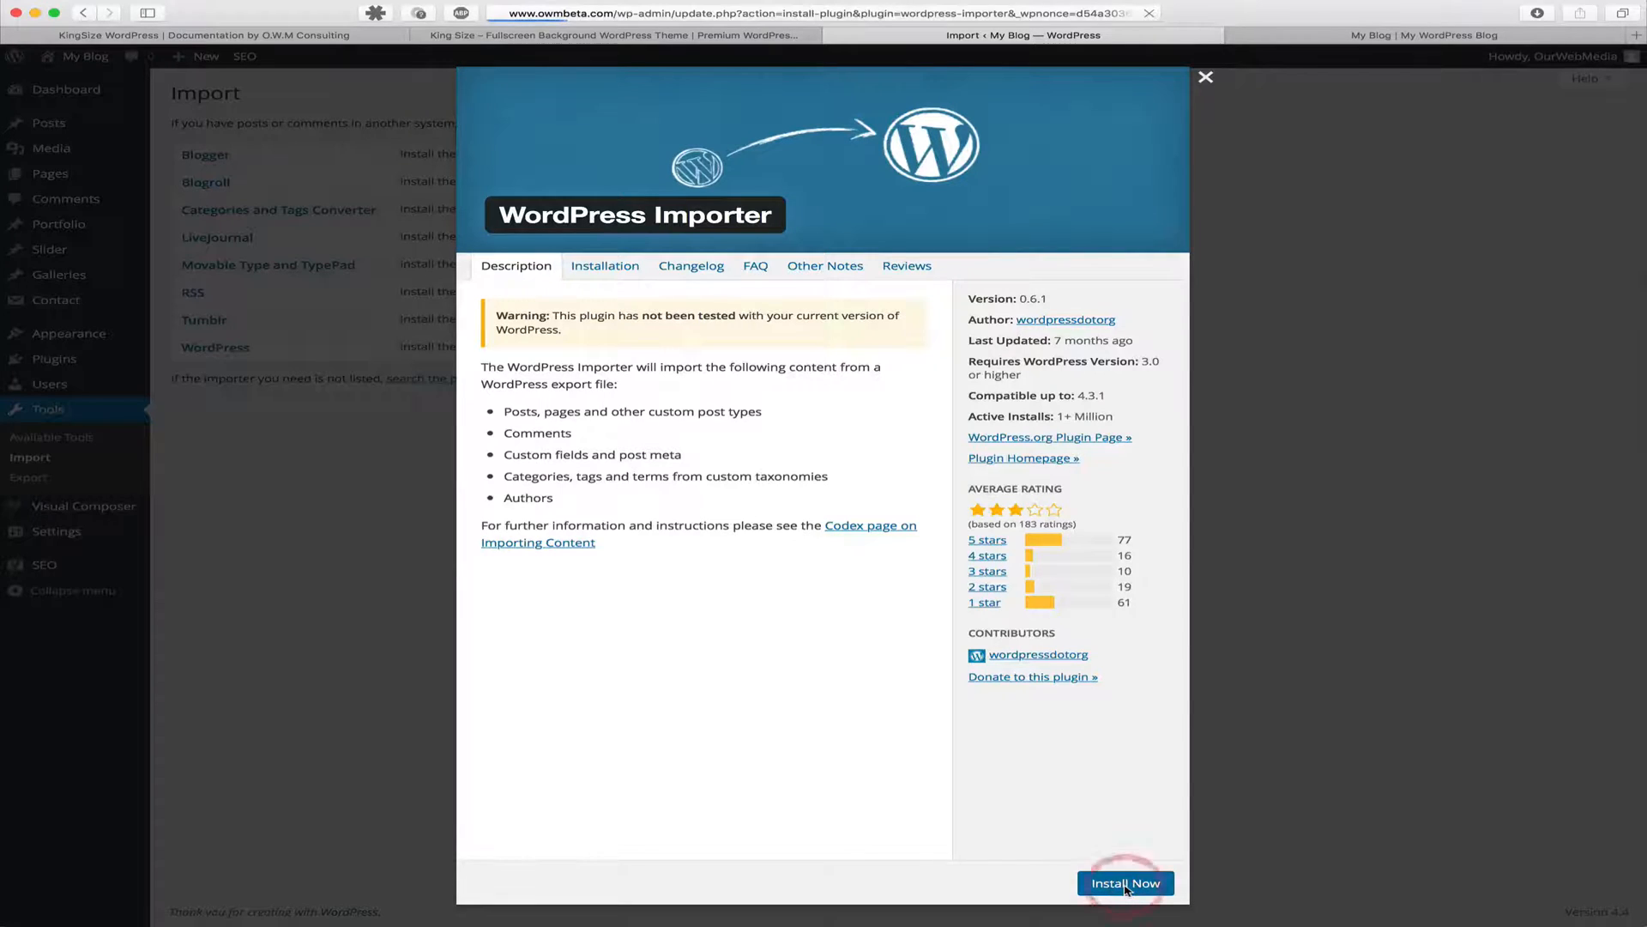
{"action": "left_click", "coordinate": [1126, 882]}
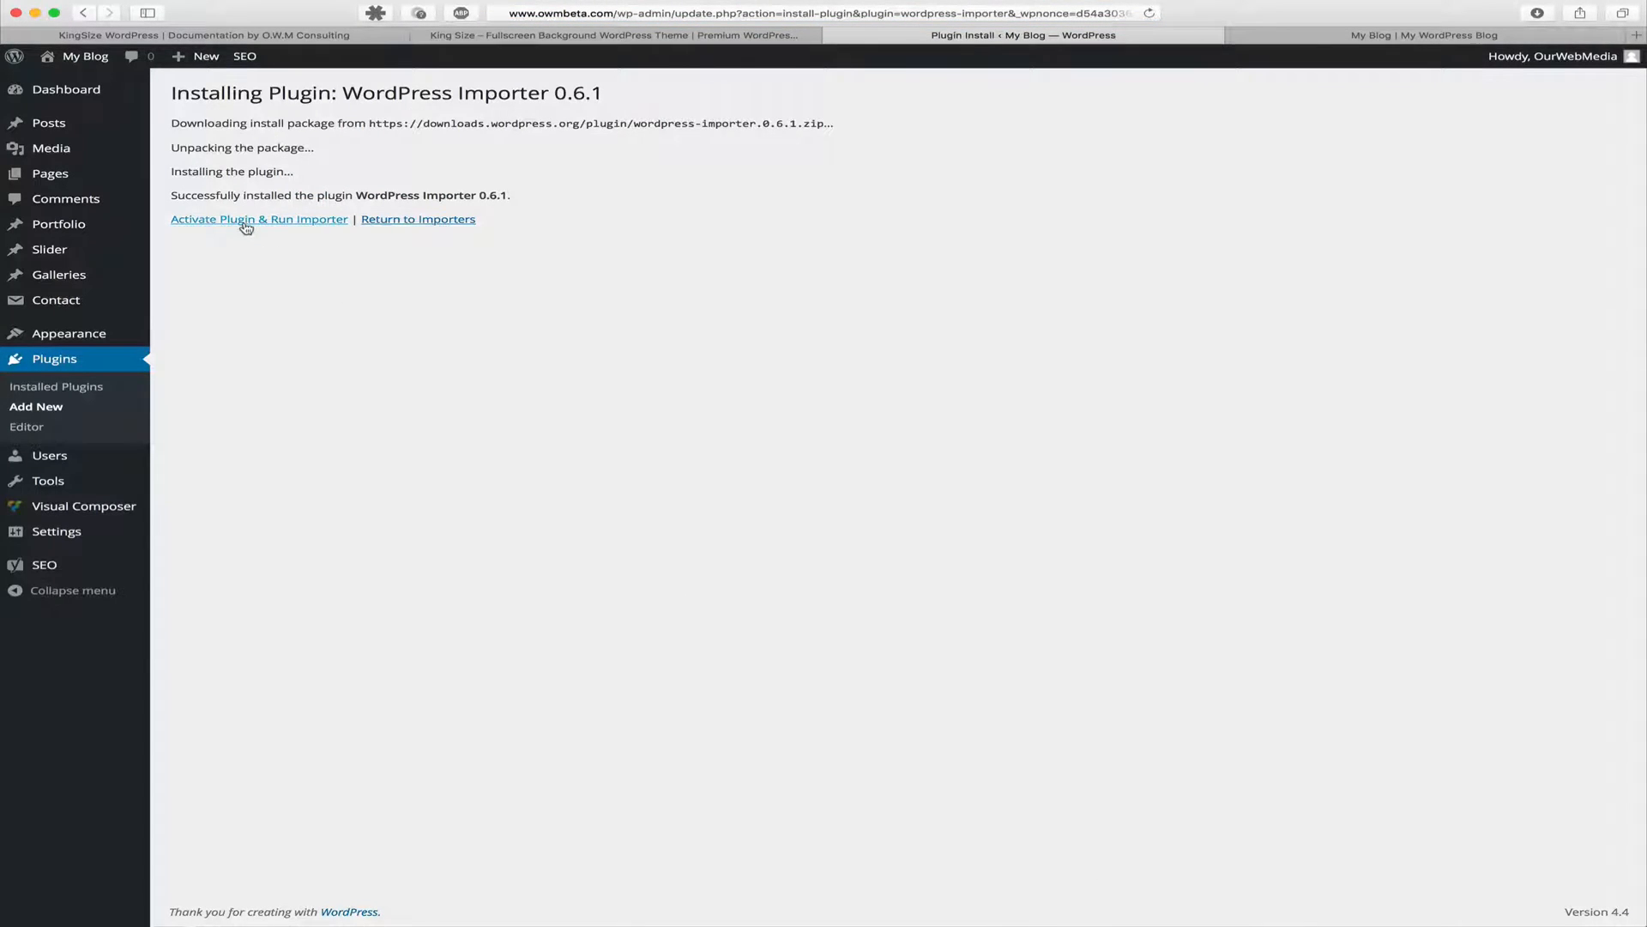
{"action": "left_click", "coordinate": [260, 218]}
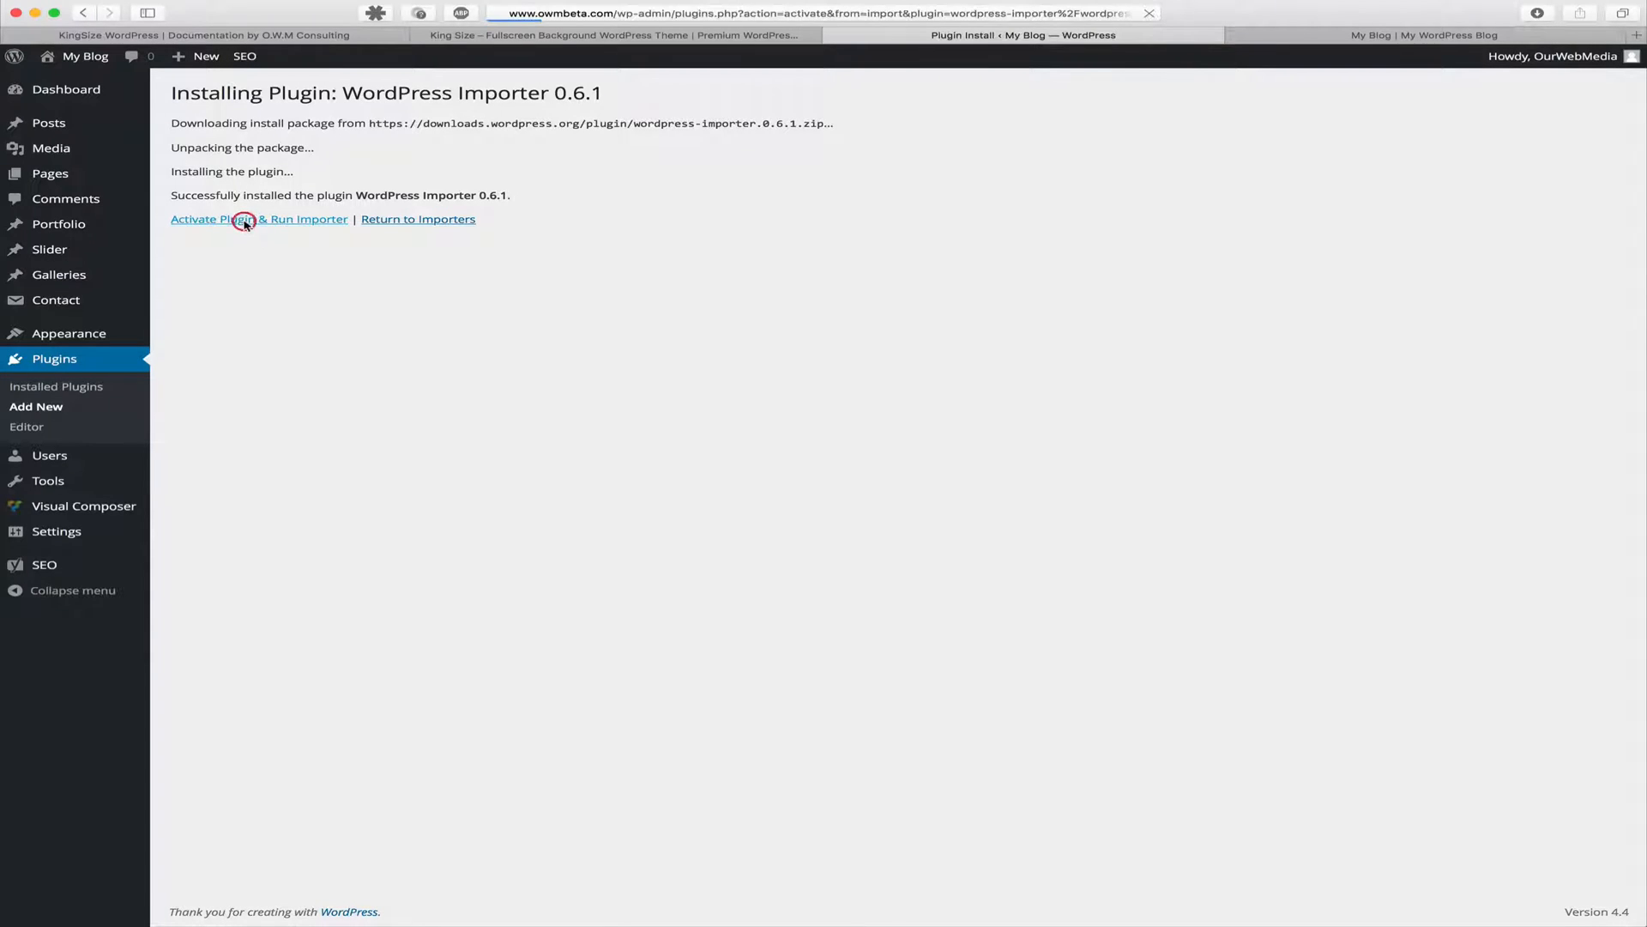
- On the Import WordPress page, bring up the file chooser for the export file
{"action": "left_click", "coordinate": [236, 218]}
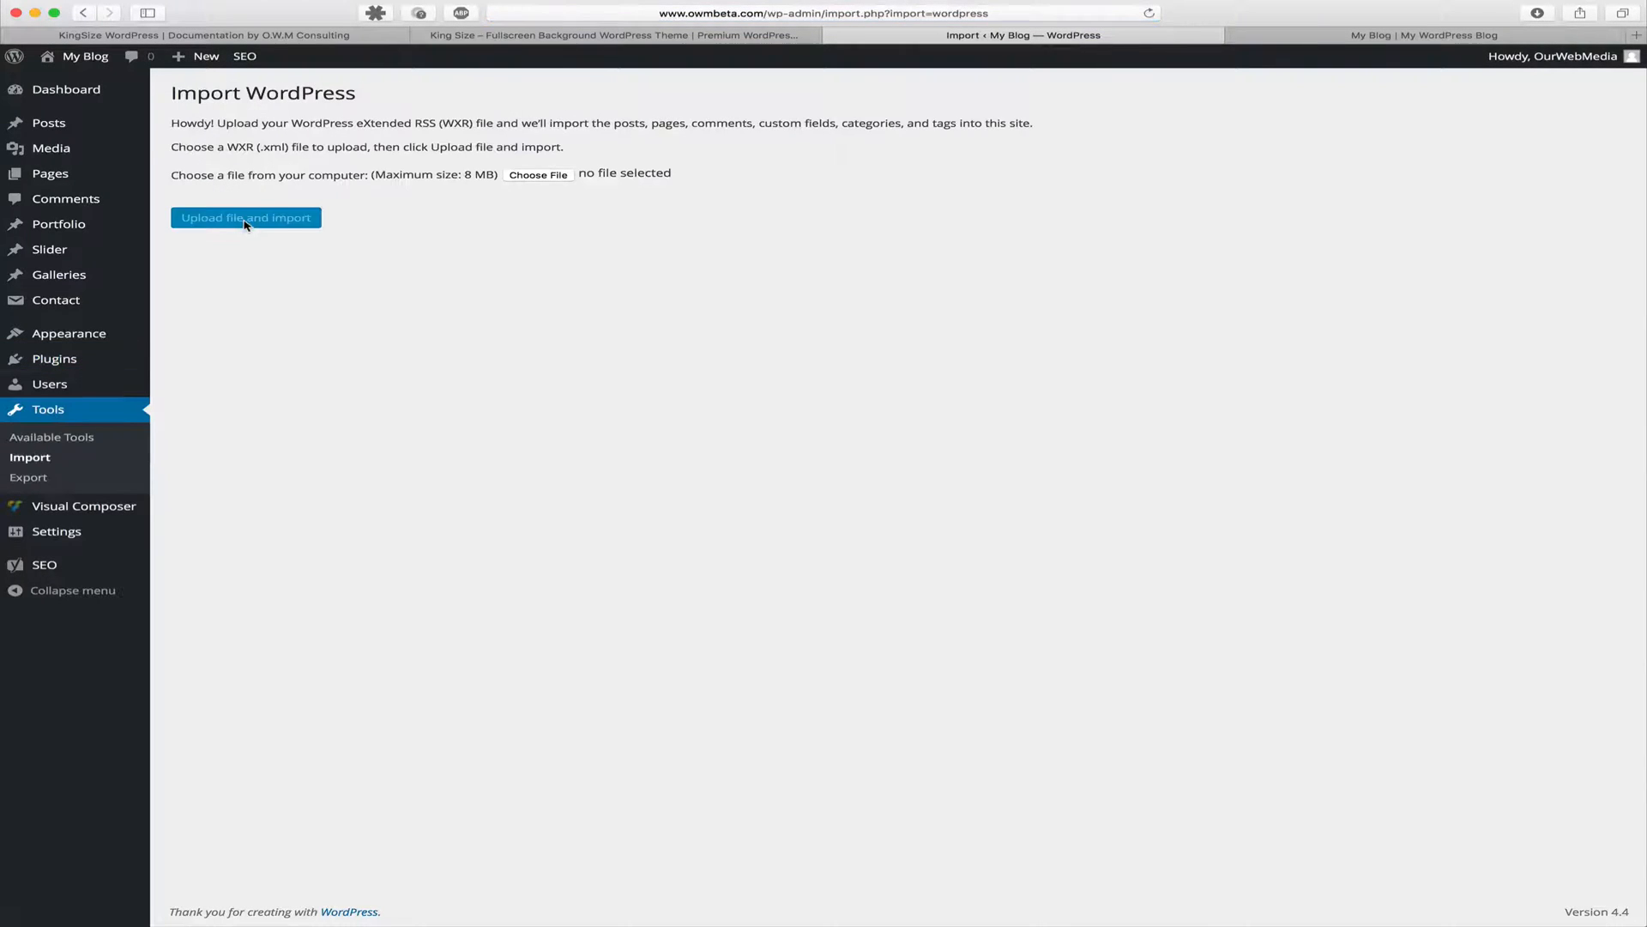
{"action": "mouse_move", "coordinate": [578, 211]}
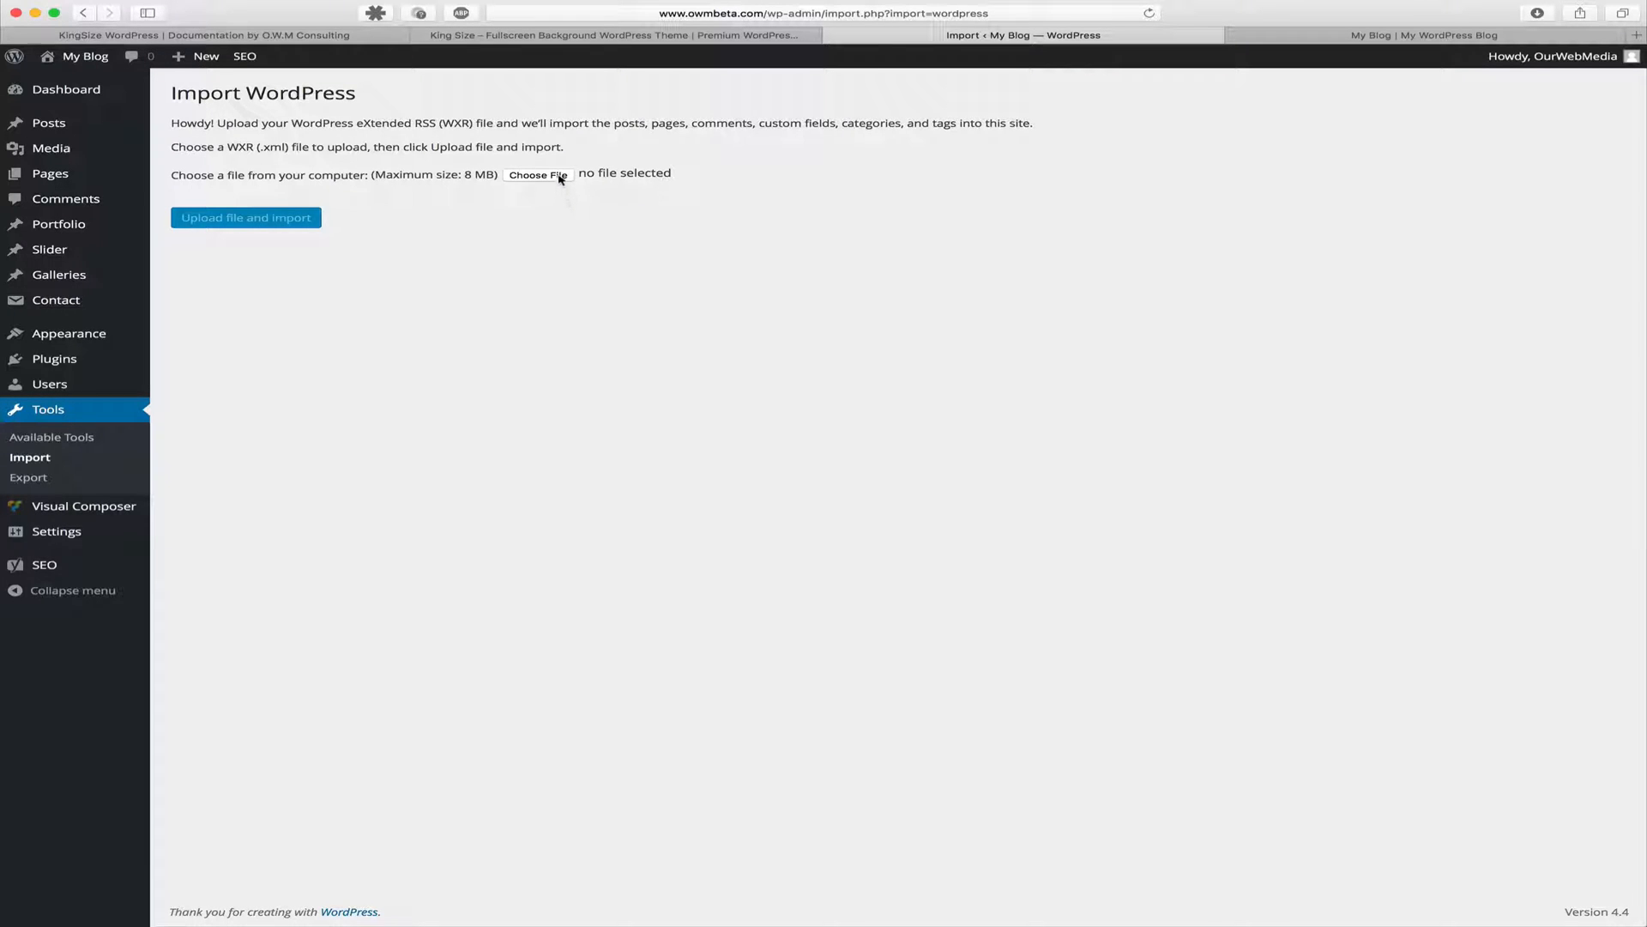
{"action": "left_click", "coordinate": [538, 175]}
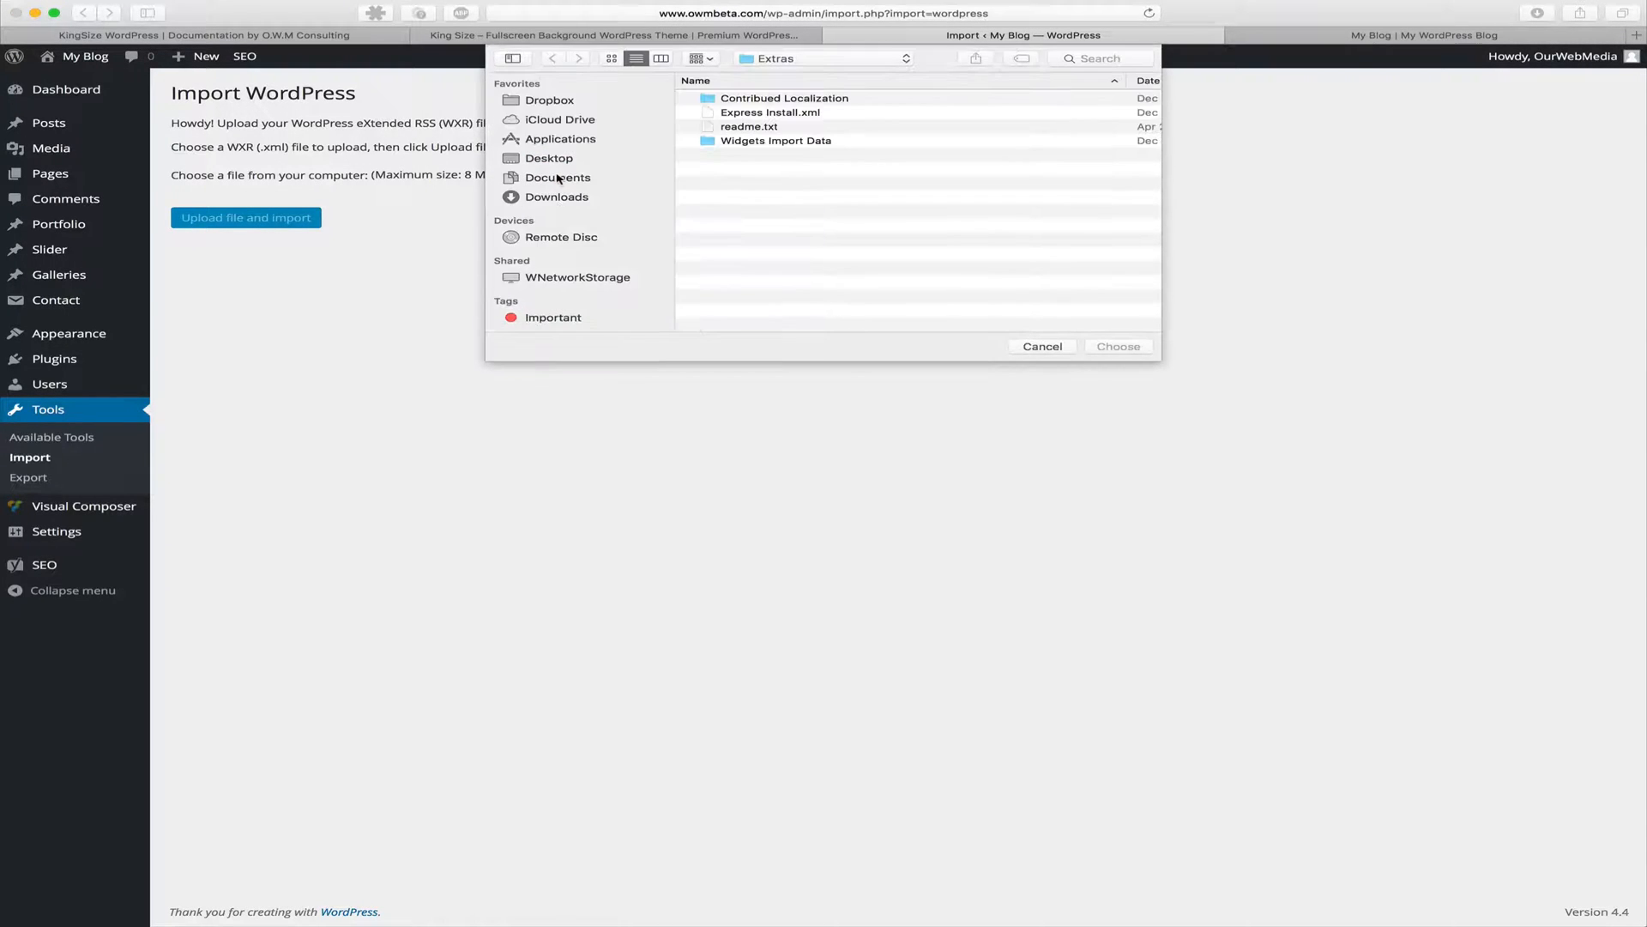
- Choose Express Install.xml from the KingSize WordPress v5.0.9 Extras folder as the import file
{"action": "left_click", "coordinate": [825, 58]}
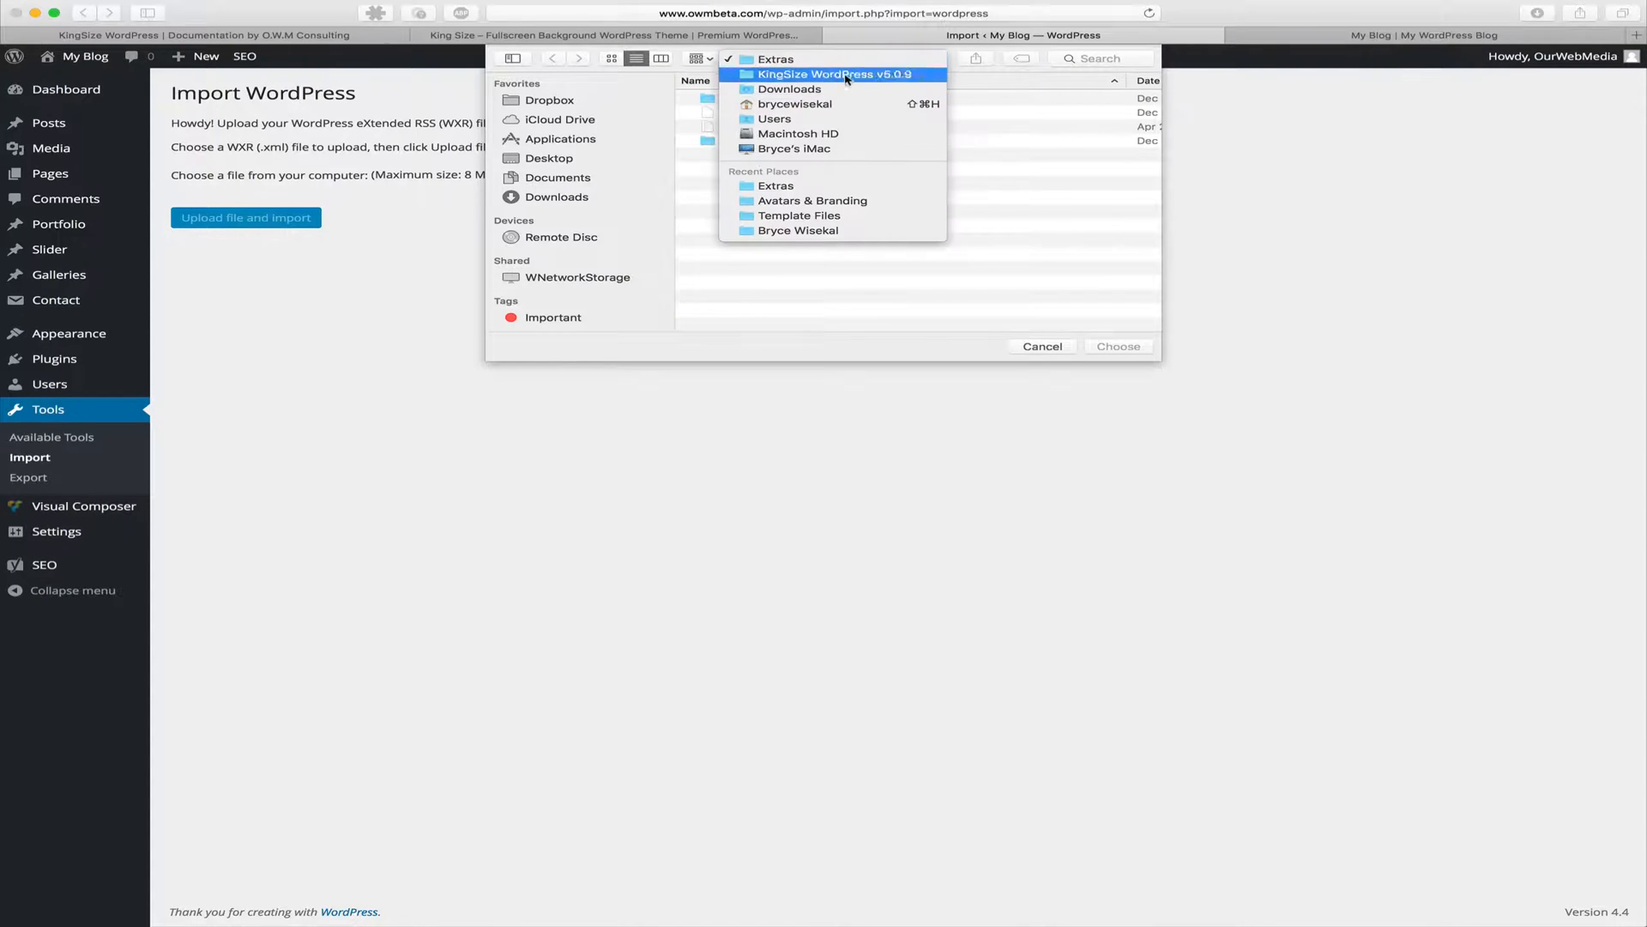
{"action": "left_click", "coordinate": [834, 74]}
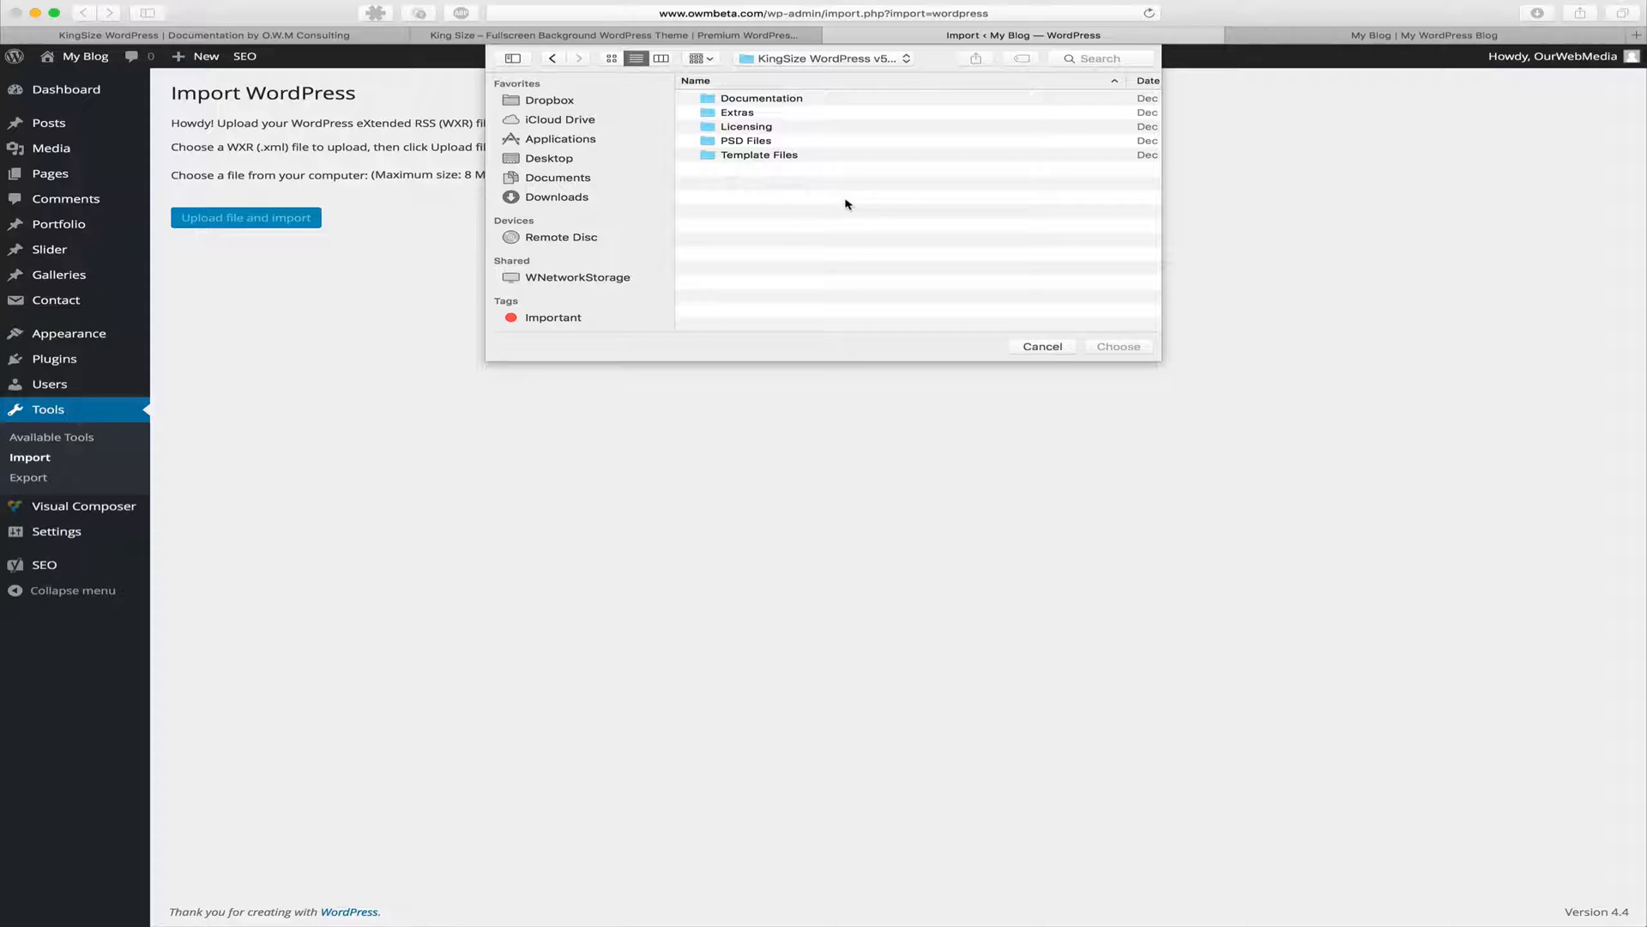
{"action": "left_click", "coordinate": [736, 113]}
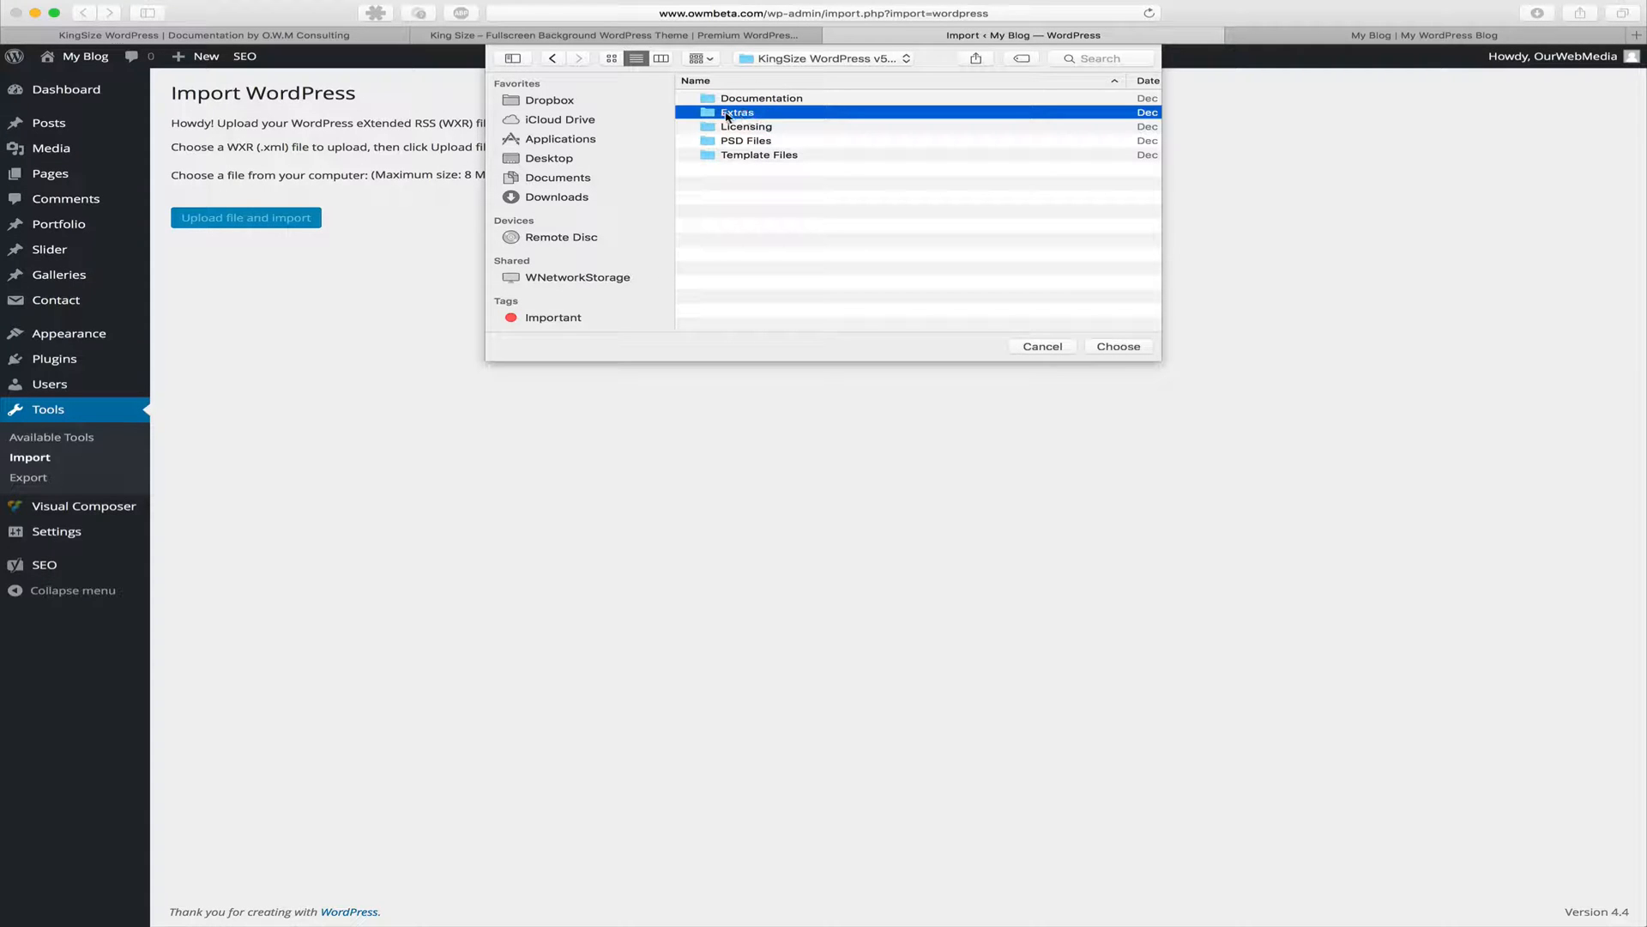
{"action": "double_click", "coordinate": [736, 113]}
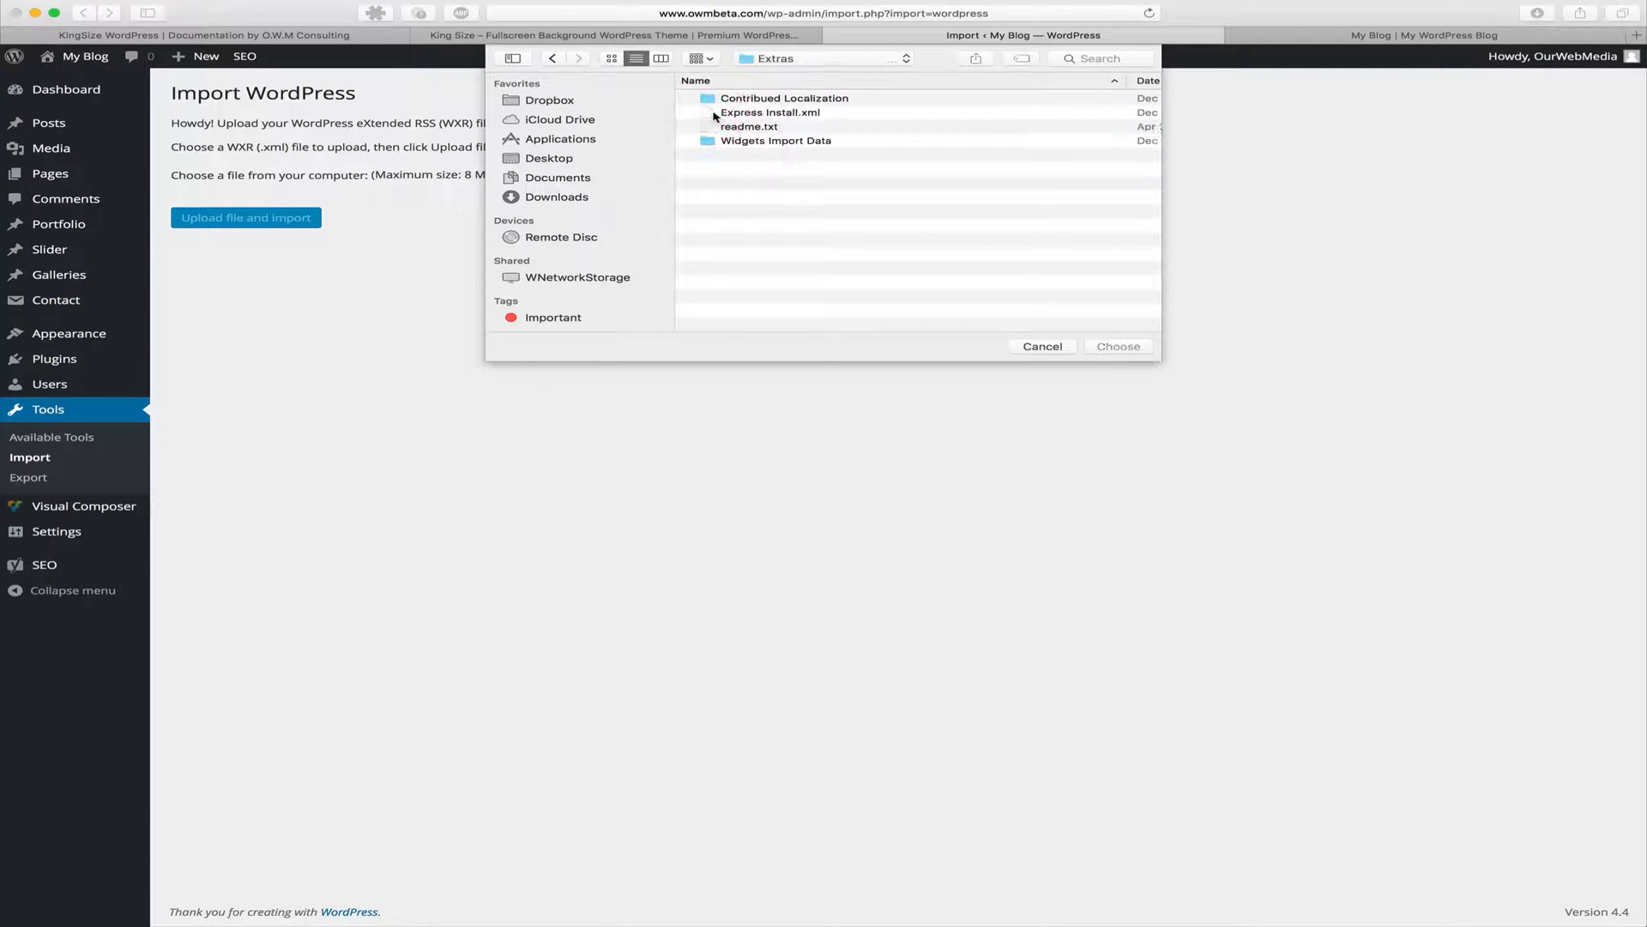
{"action": "left_click", "coordinate": [771, 113]}
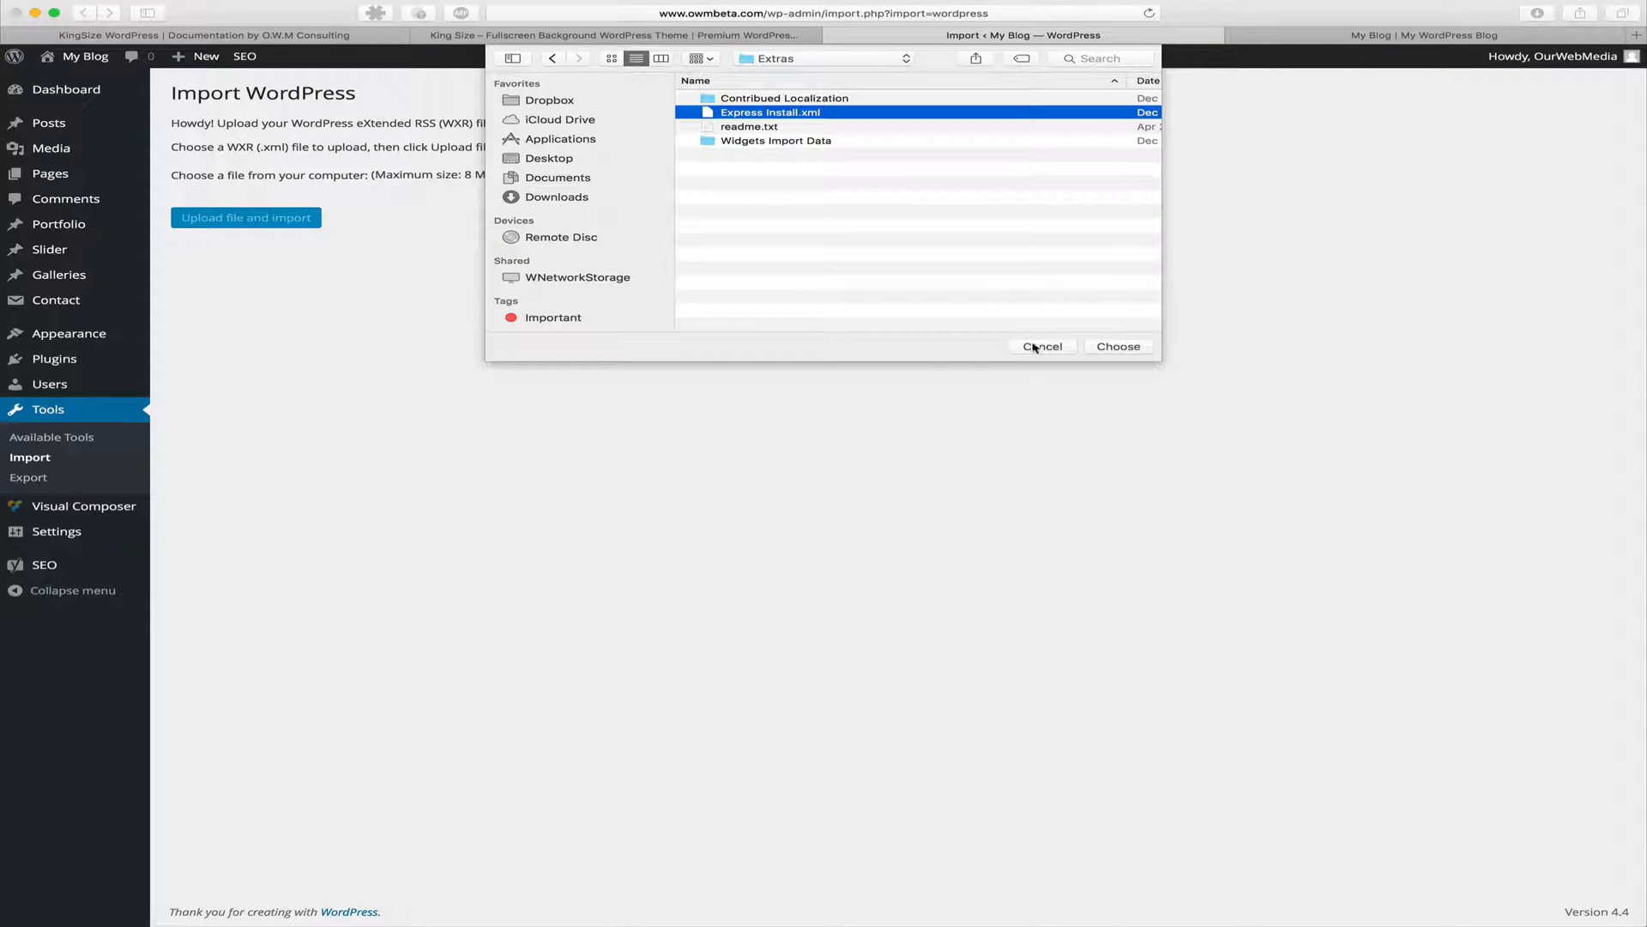
{"action": "left_click", "coordinate": [1117, 347]}
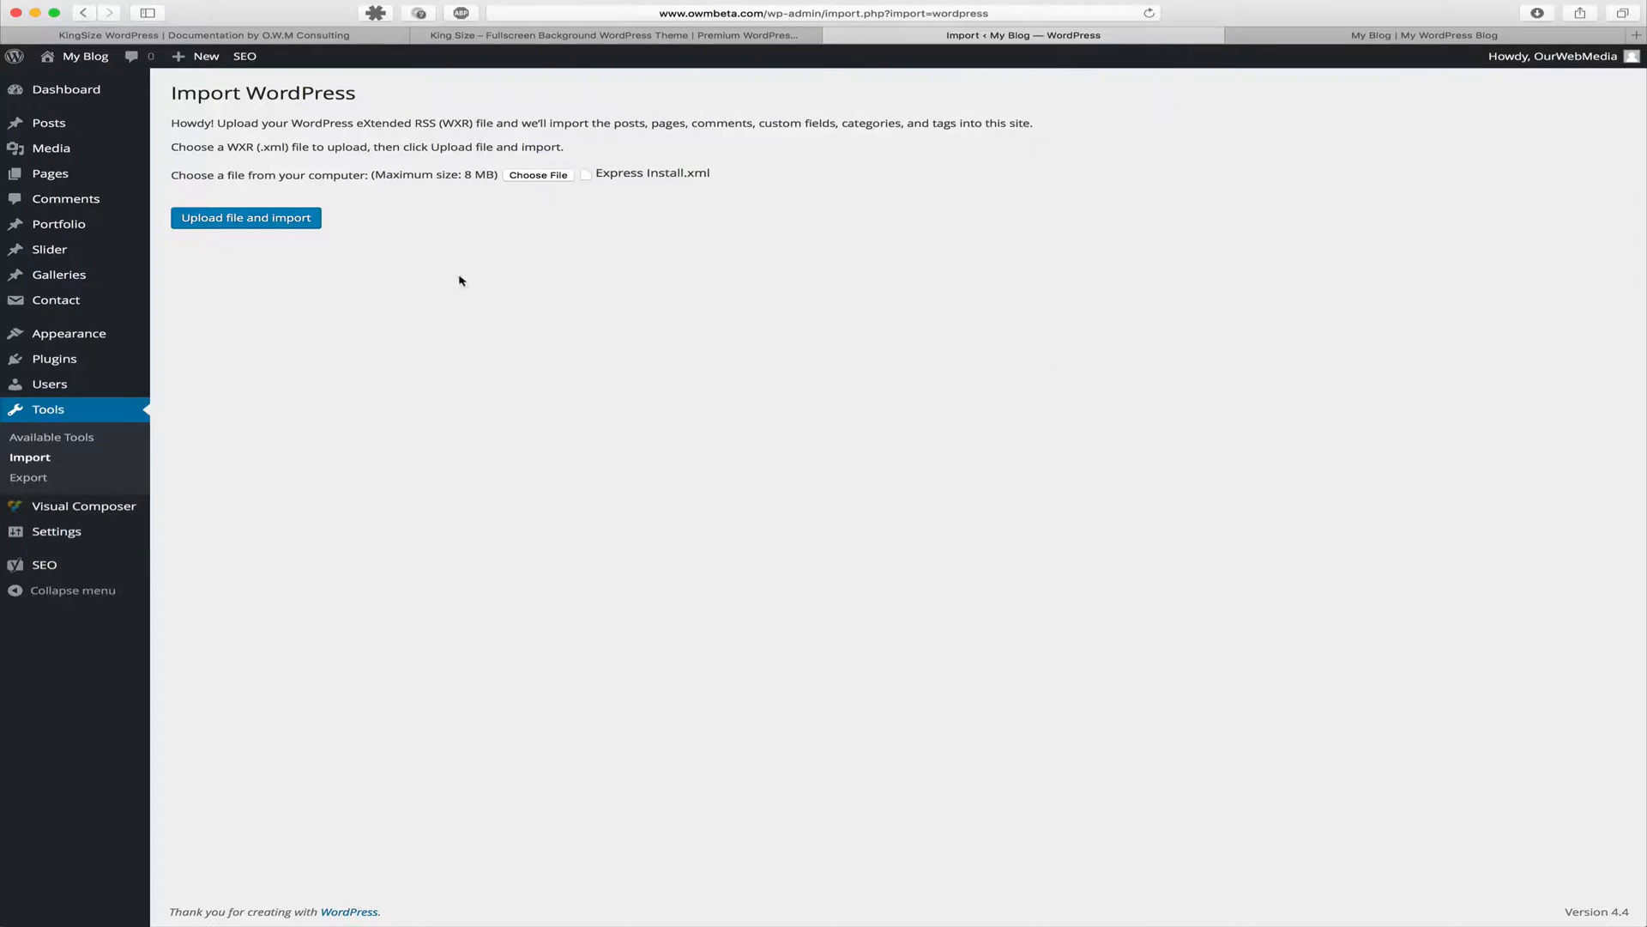
- Upload Express Install.xml and reach the Assign Authors and Import Attachments step
{"action": "left_click", "coordinate": [245, 218]}
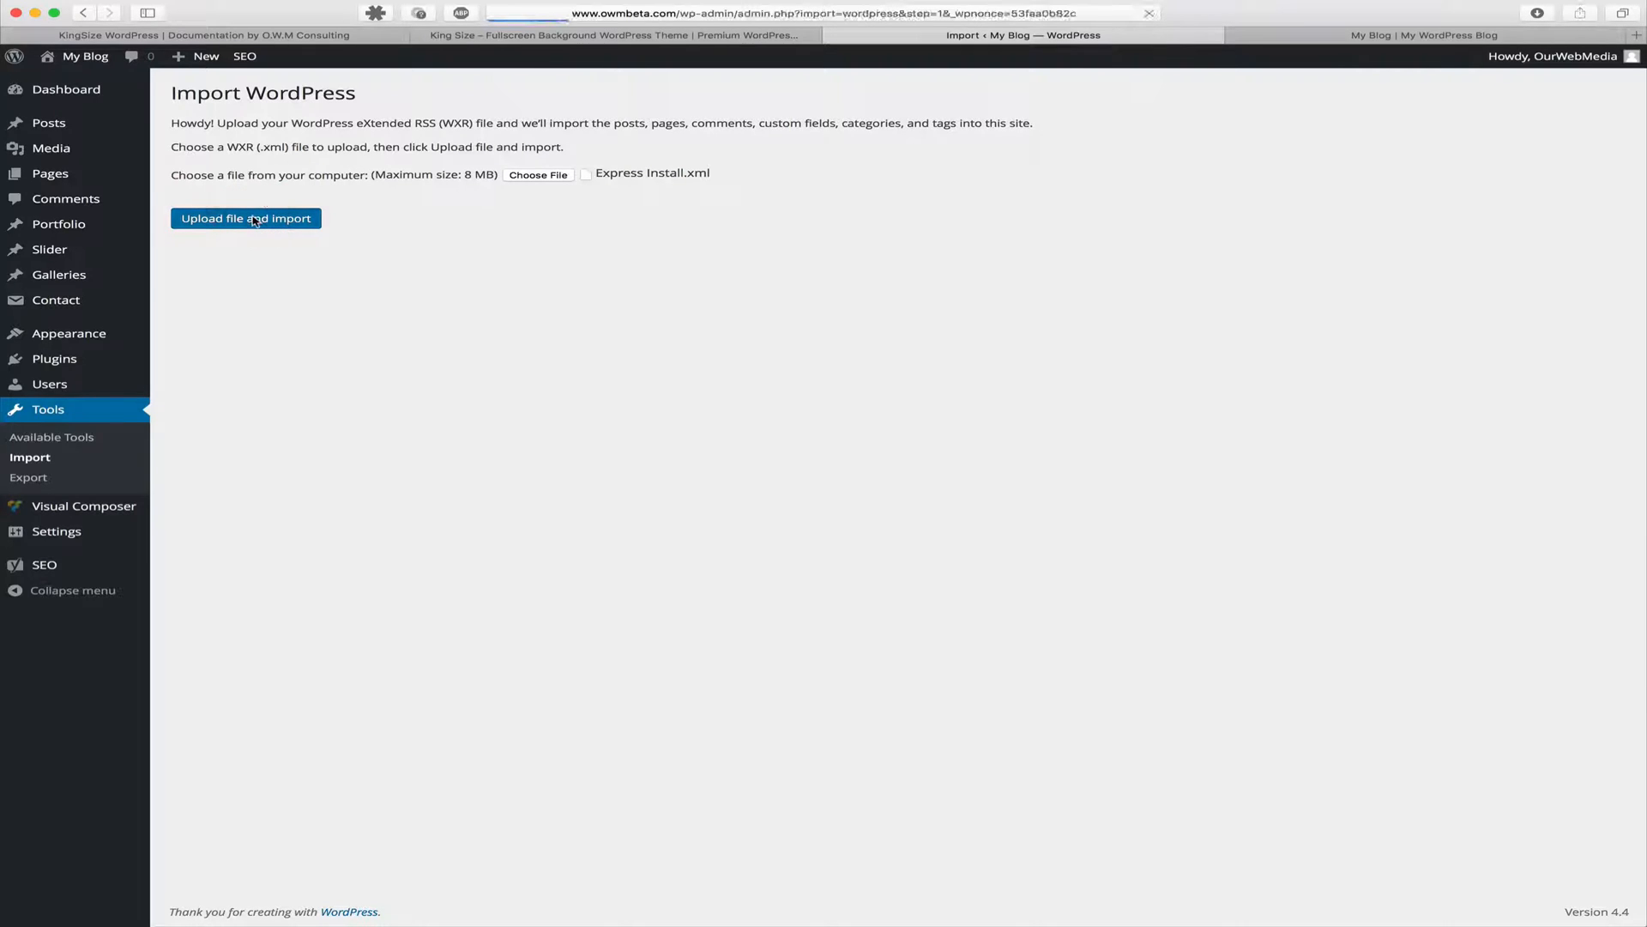
{"action": "left_click", "coordinate": [245, 218]}
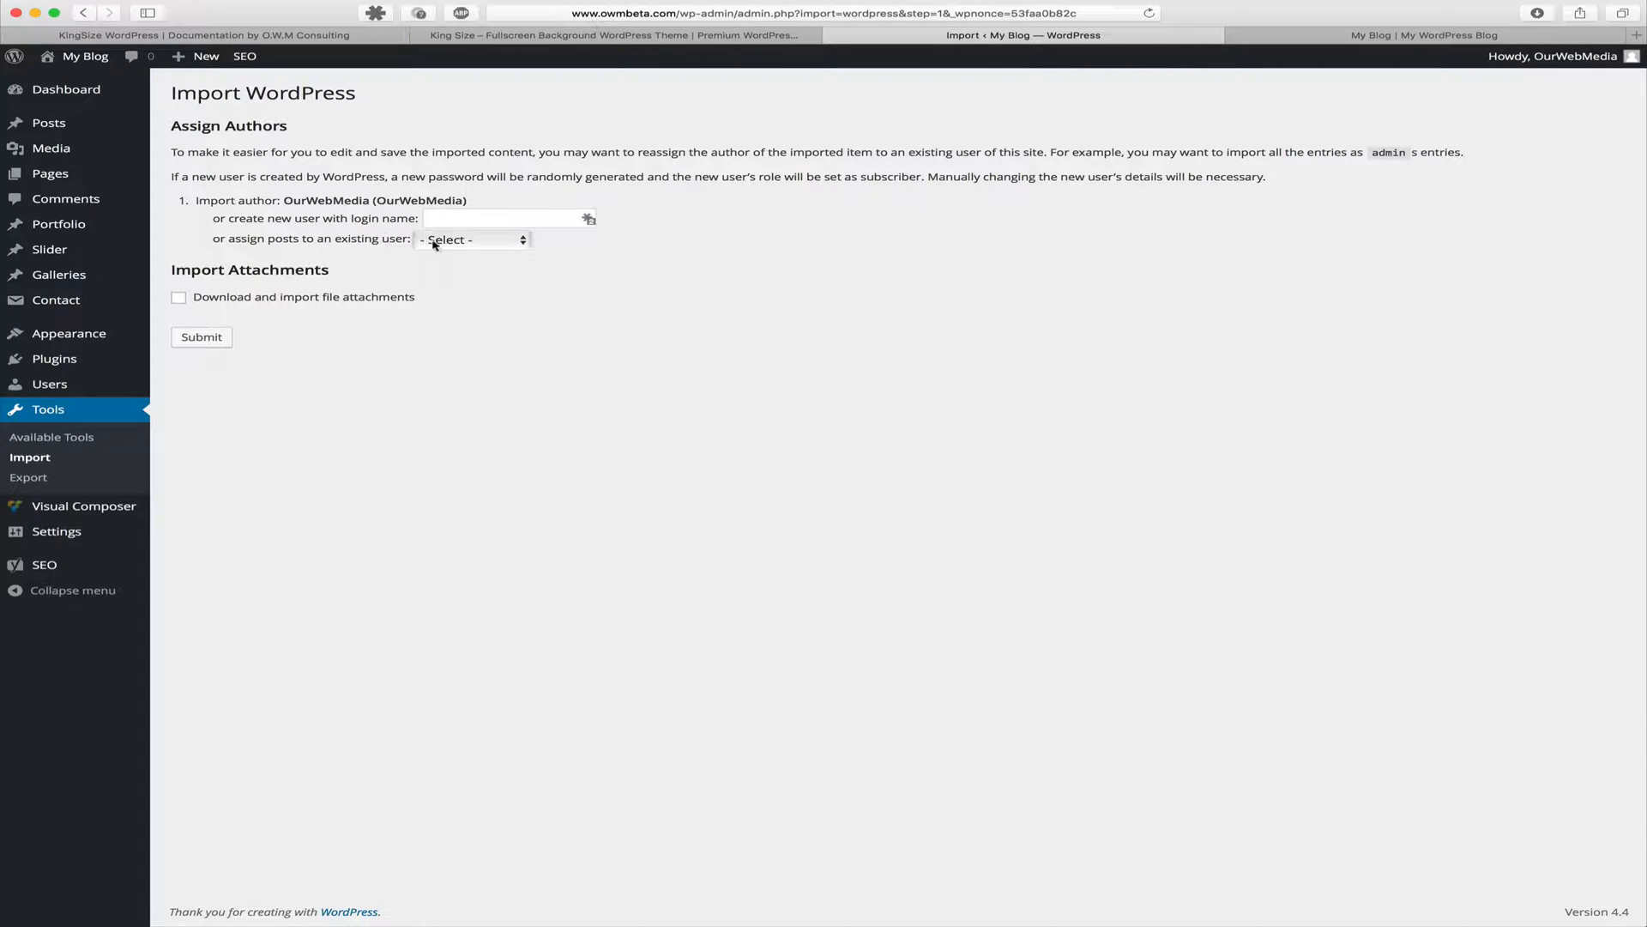
- Assign imported posts to existing user OurWebMedia, include file attachments, and submit the import
{"action": "left_click", "coordinate": [471, 238]}
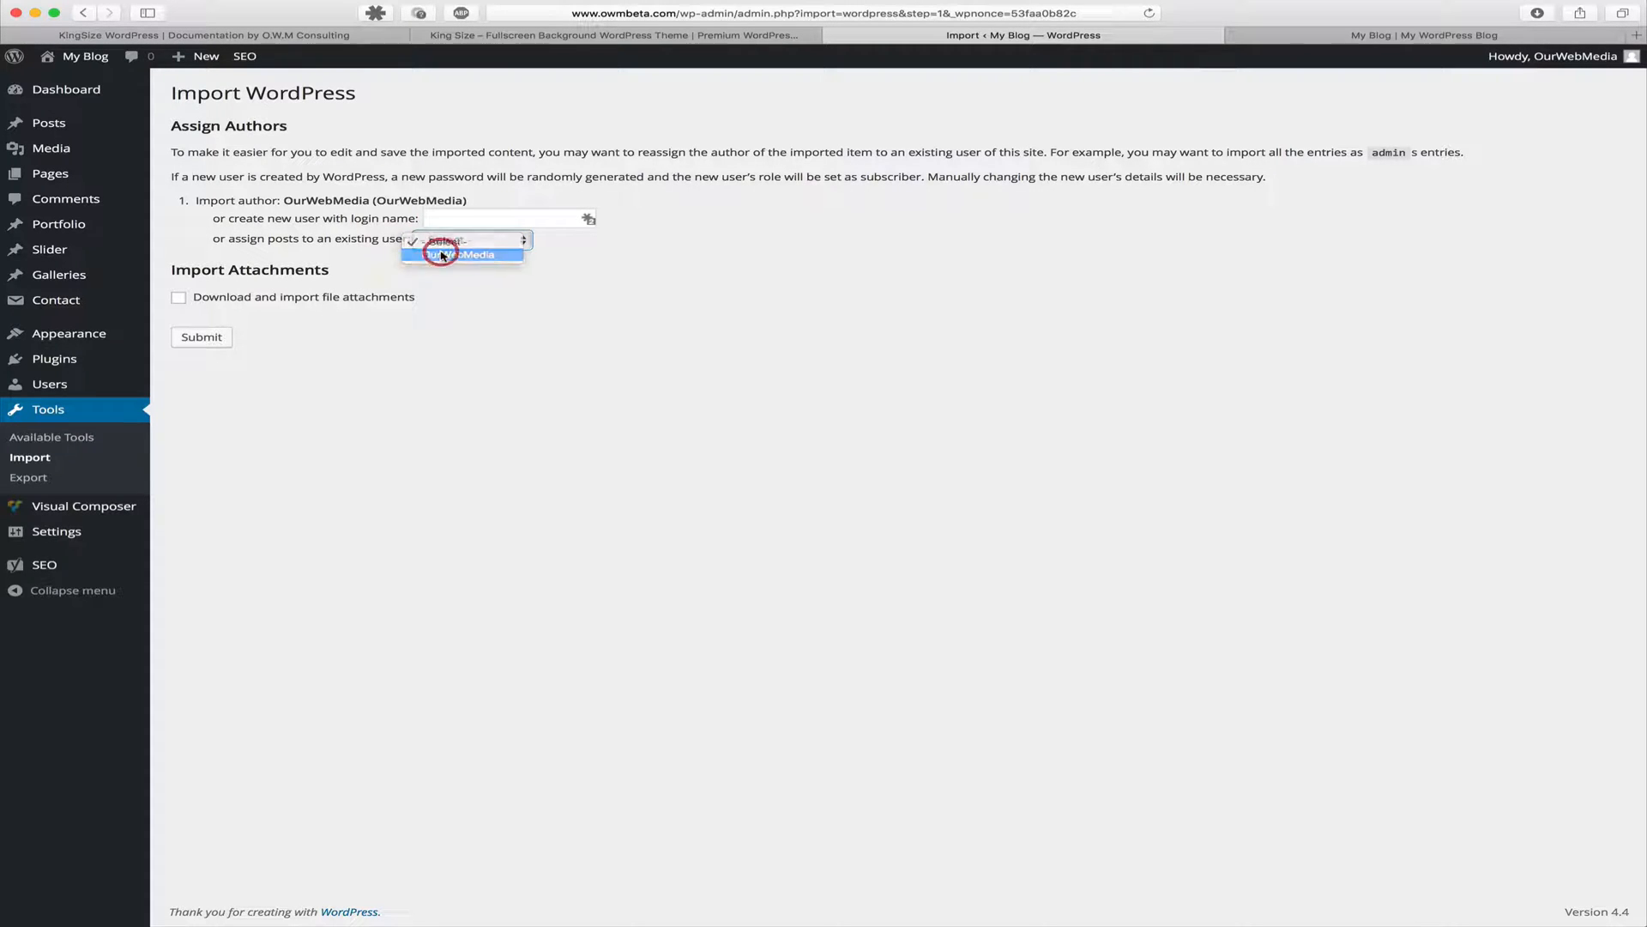
{"action": "left_click", "coordinate": [464, 254]}
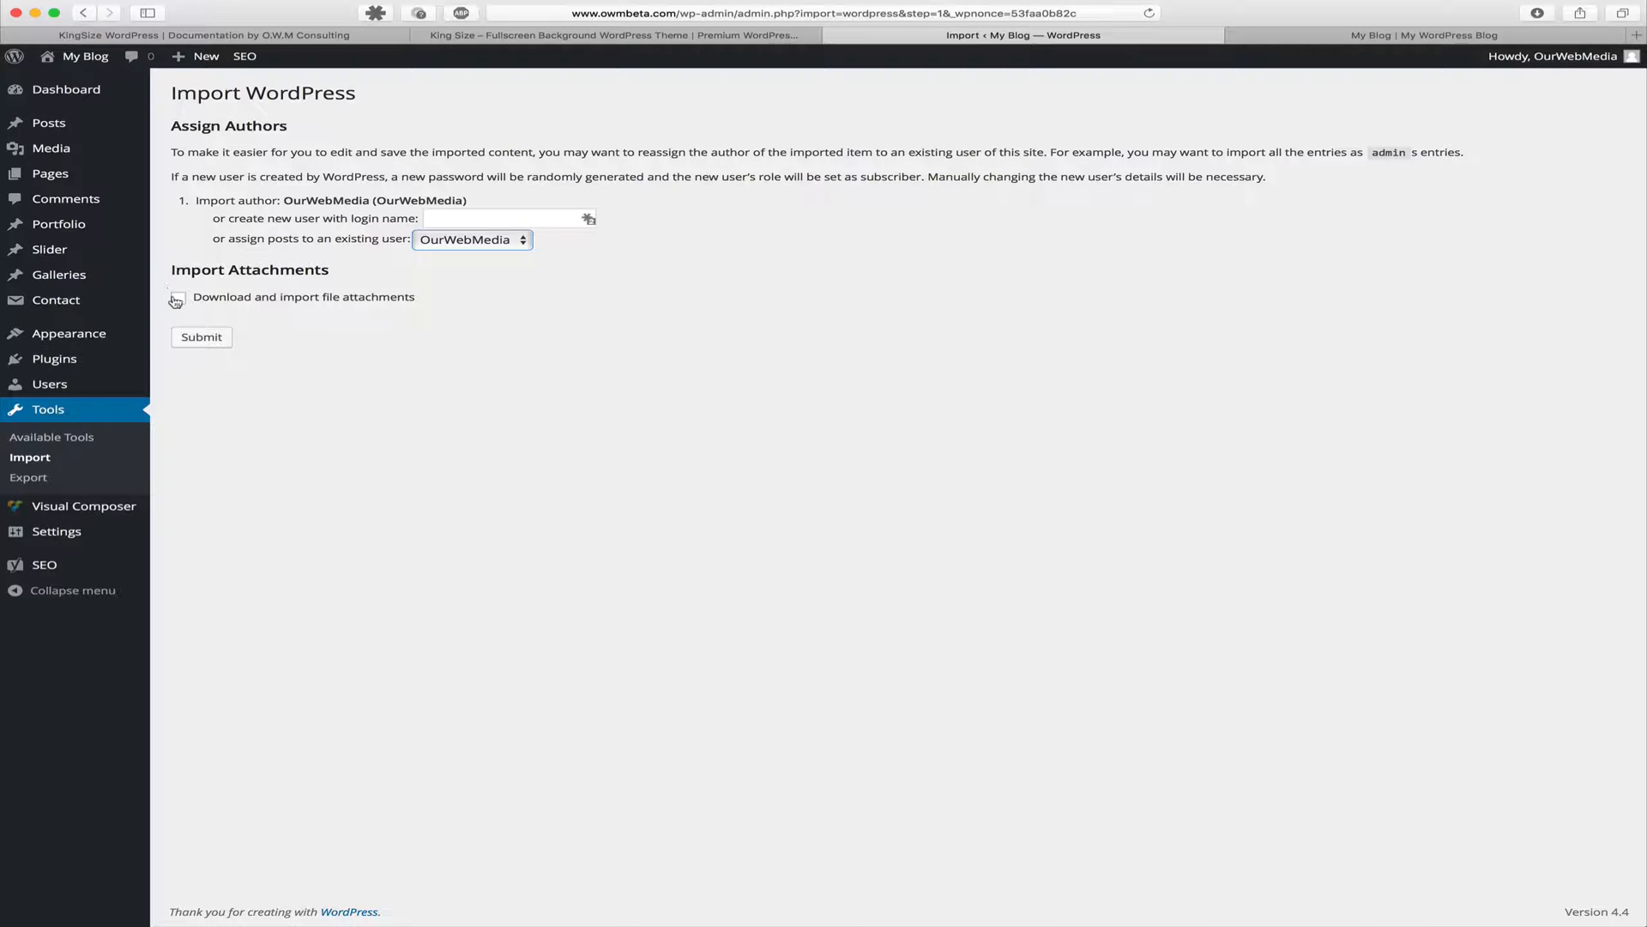
{"action": "left_click", "coordinate": [176, 298]}
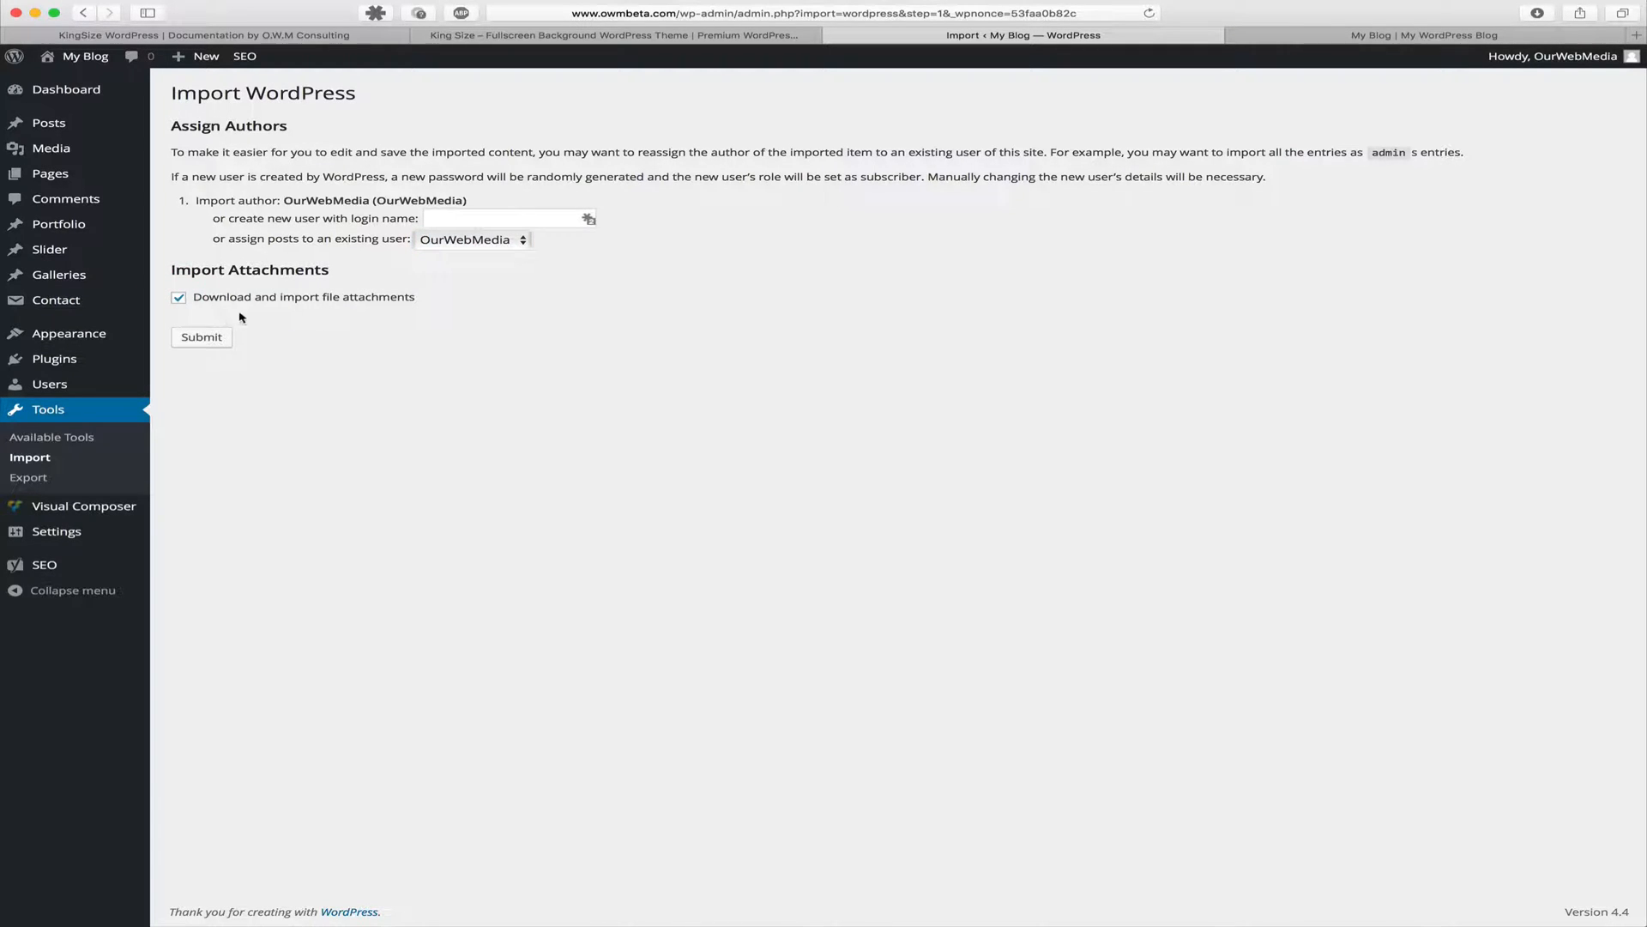
{"action": "mouse_move", "coordinate": [237, 342]}
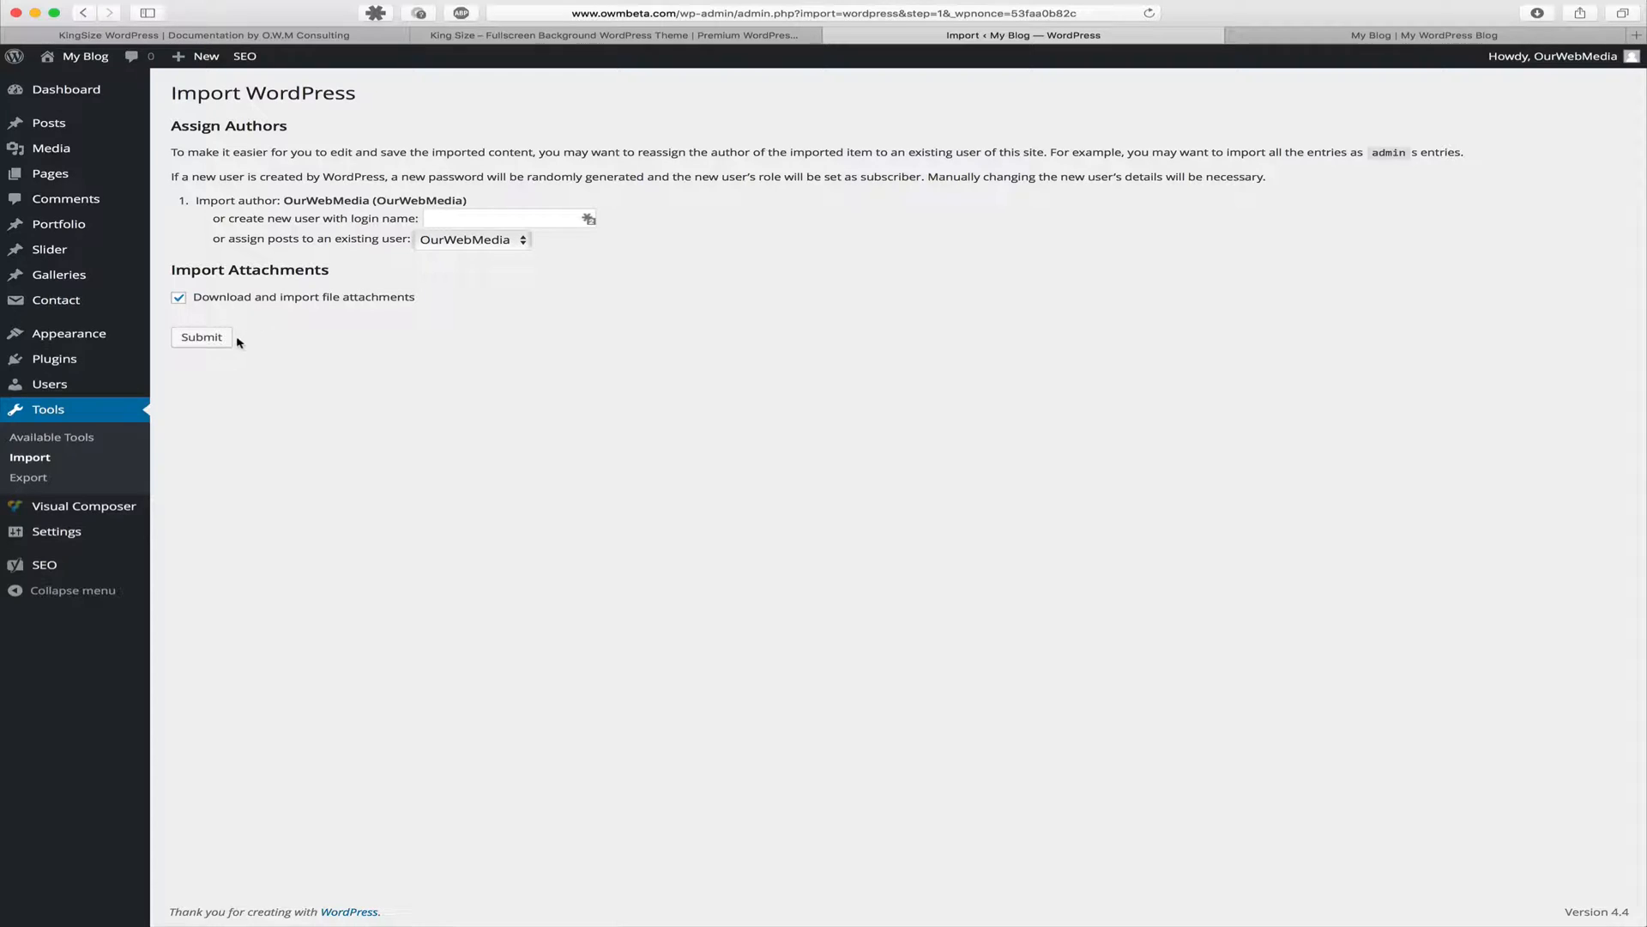
{"action": "left_click", "coordinate": [201, 338]}
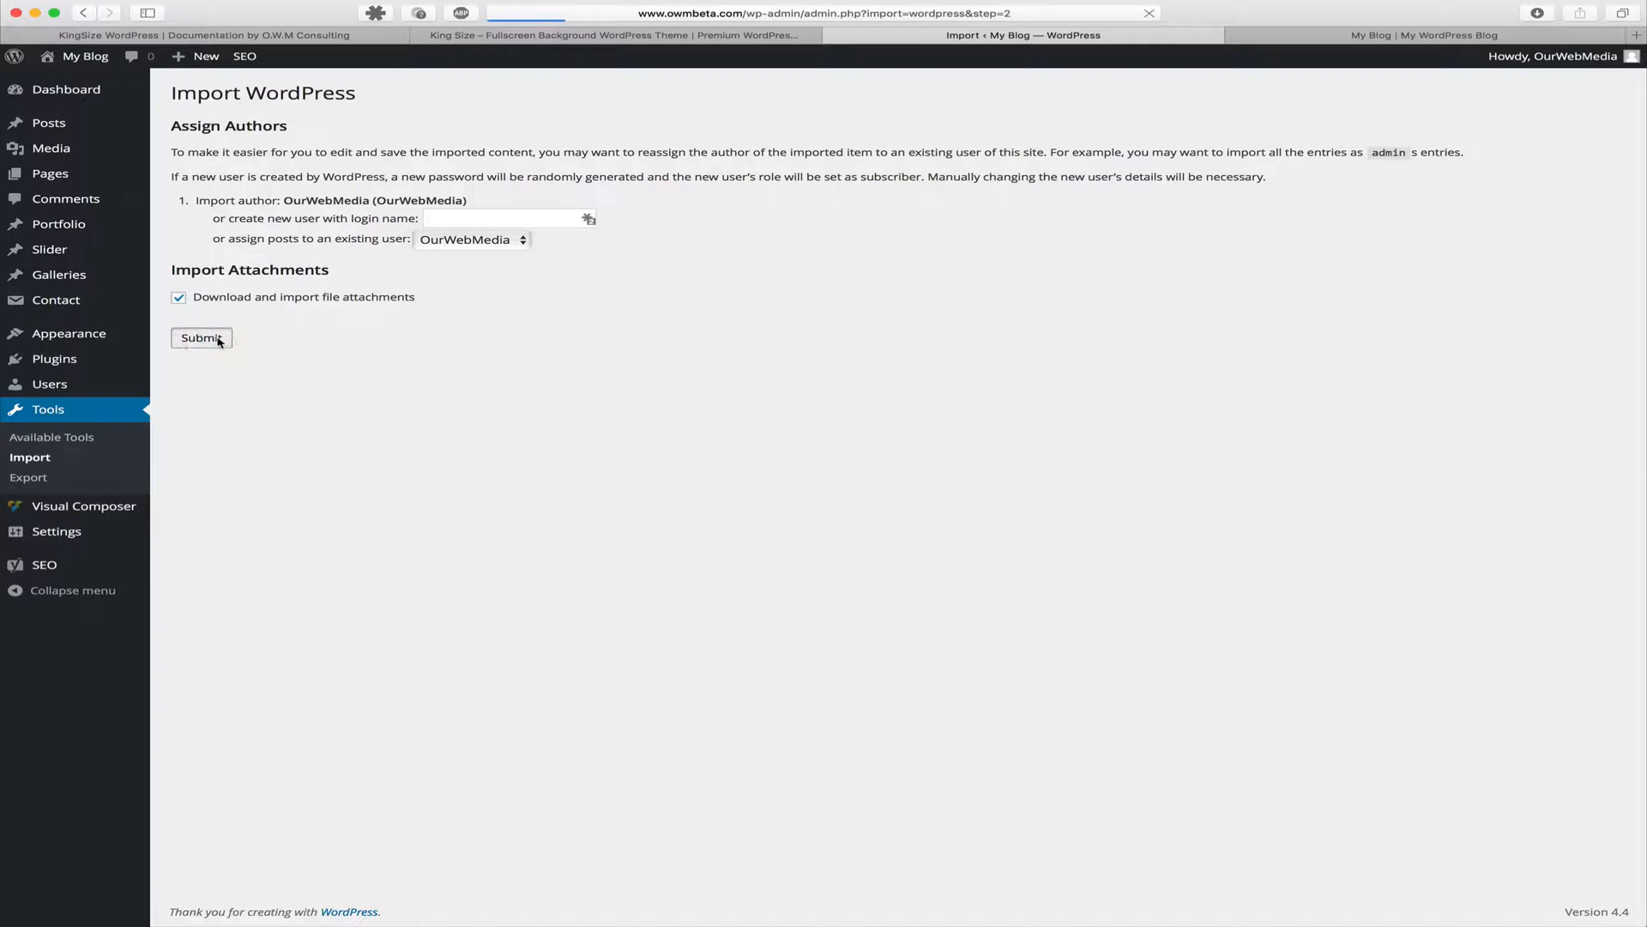
{"action": "left_click", "coordinate": [200, 338]}
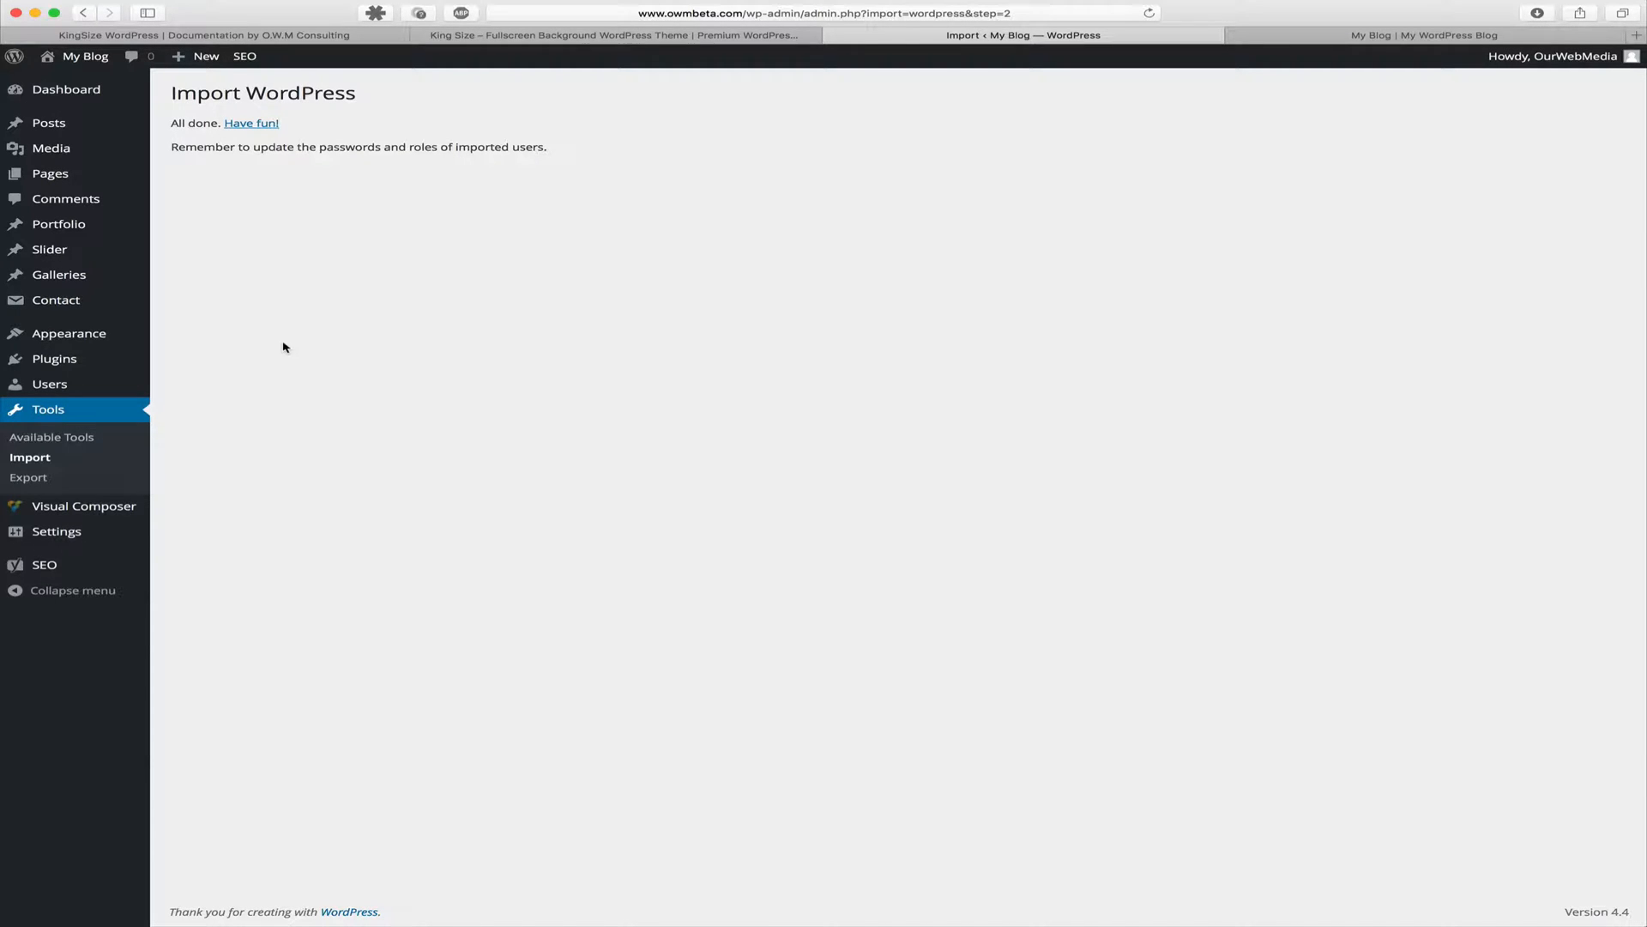
{"action": "left_click", "coordinate": [1450, 34]}
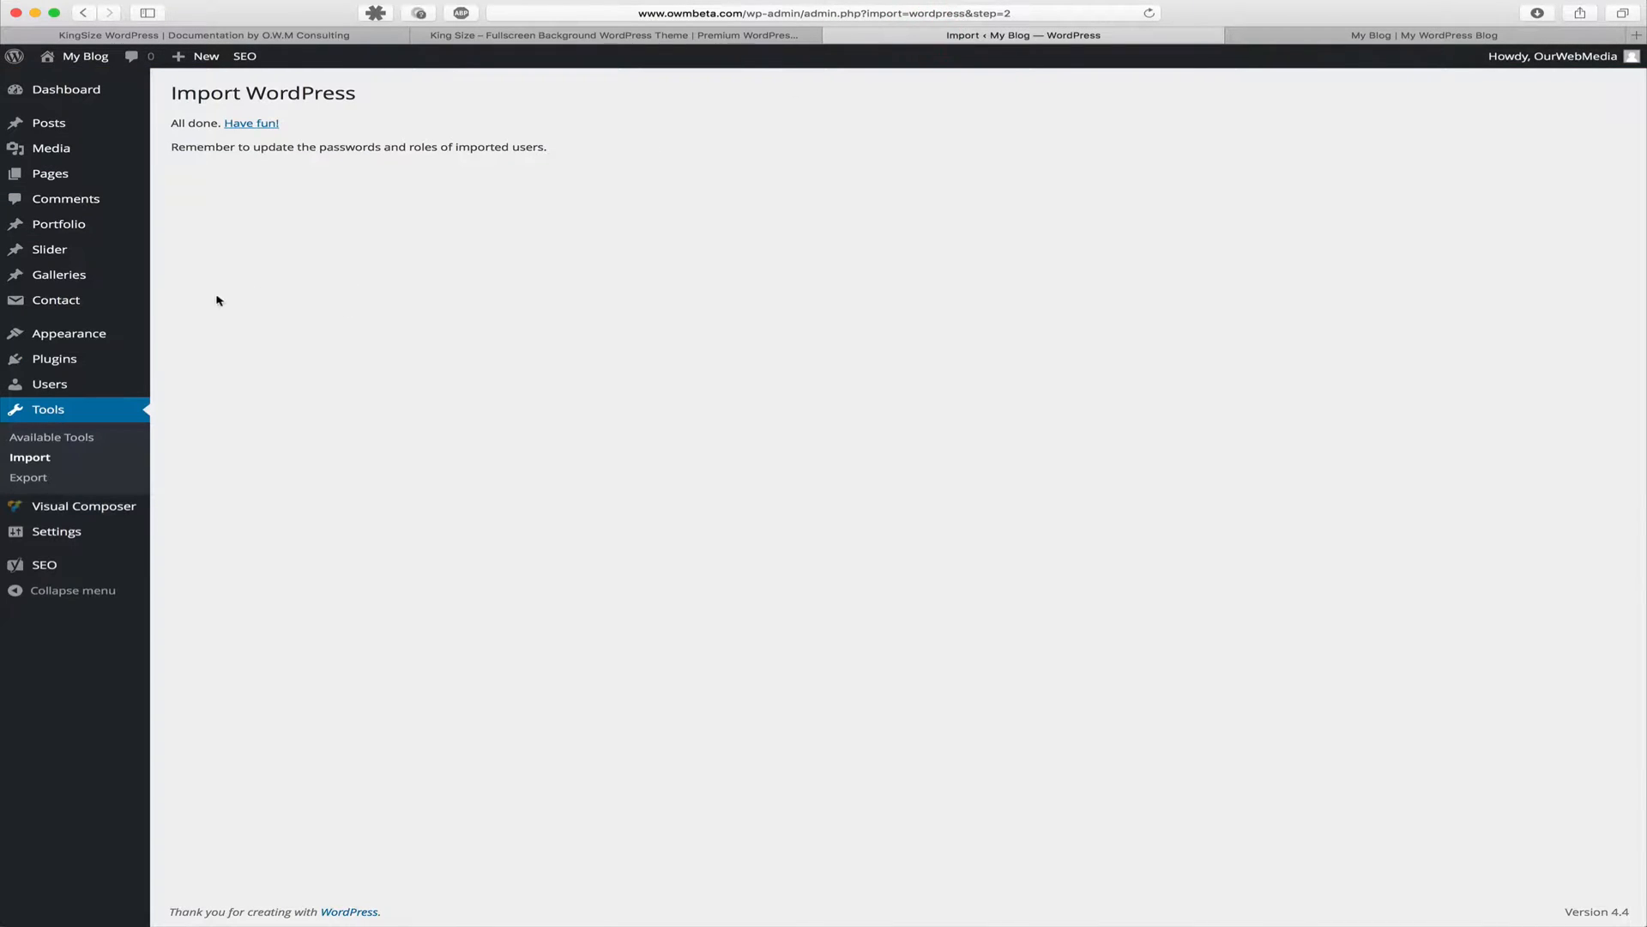
{"action": "mouse_move", "coordinate": [68, 333]}
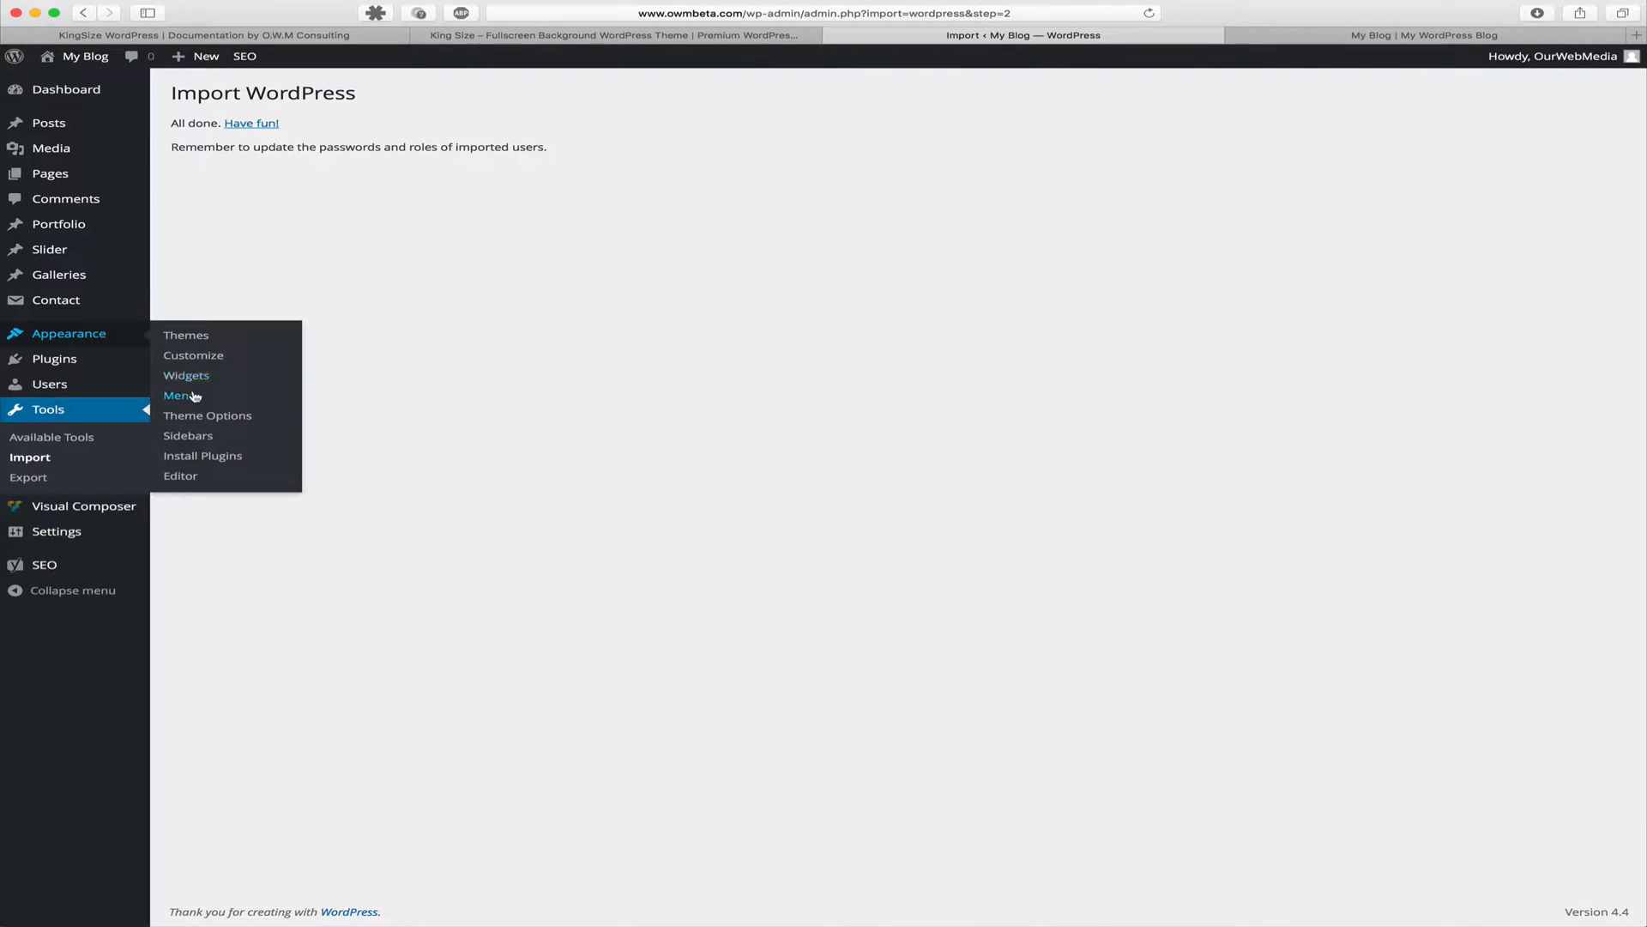
- Go to Appearance > Menus and check the available menus: Footer Menu and Primary Navigation
{"action": "left_click", "coordinate": [177, 394]}
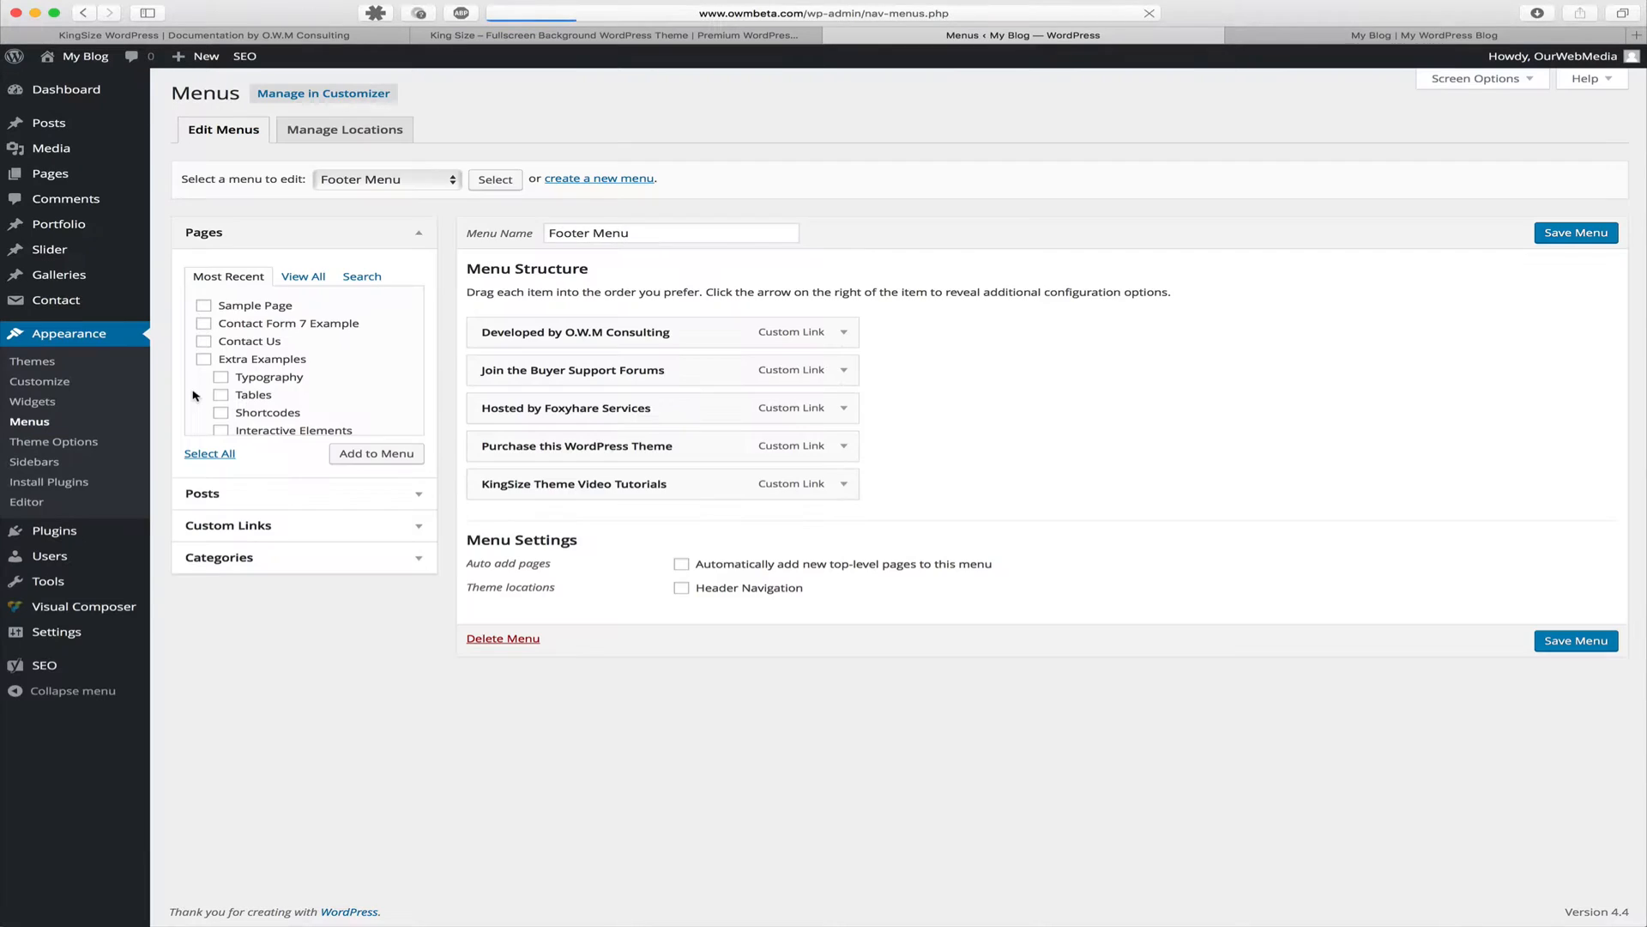
{"action": "left_click", "coordinate": [386, 178]}
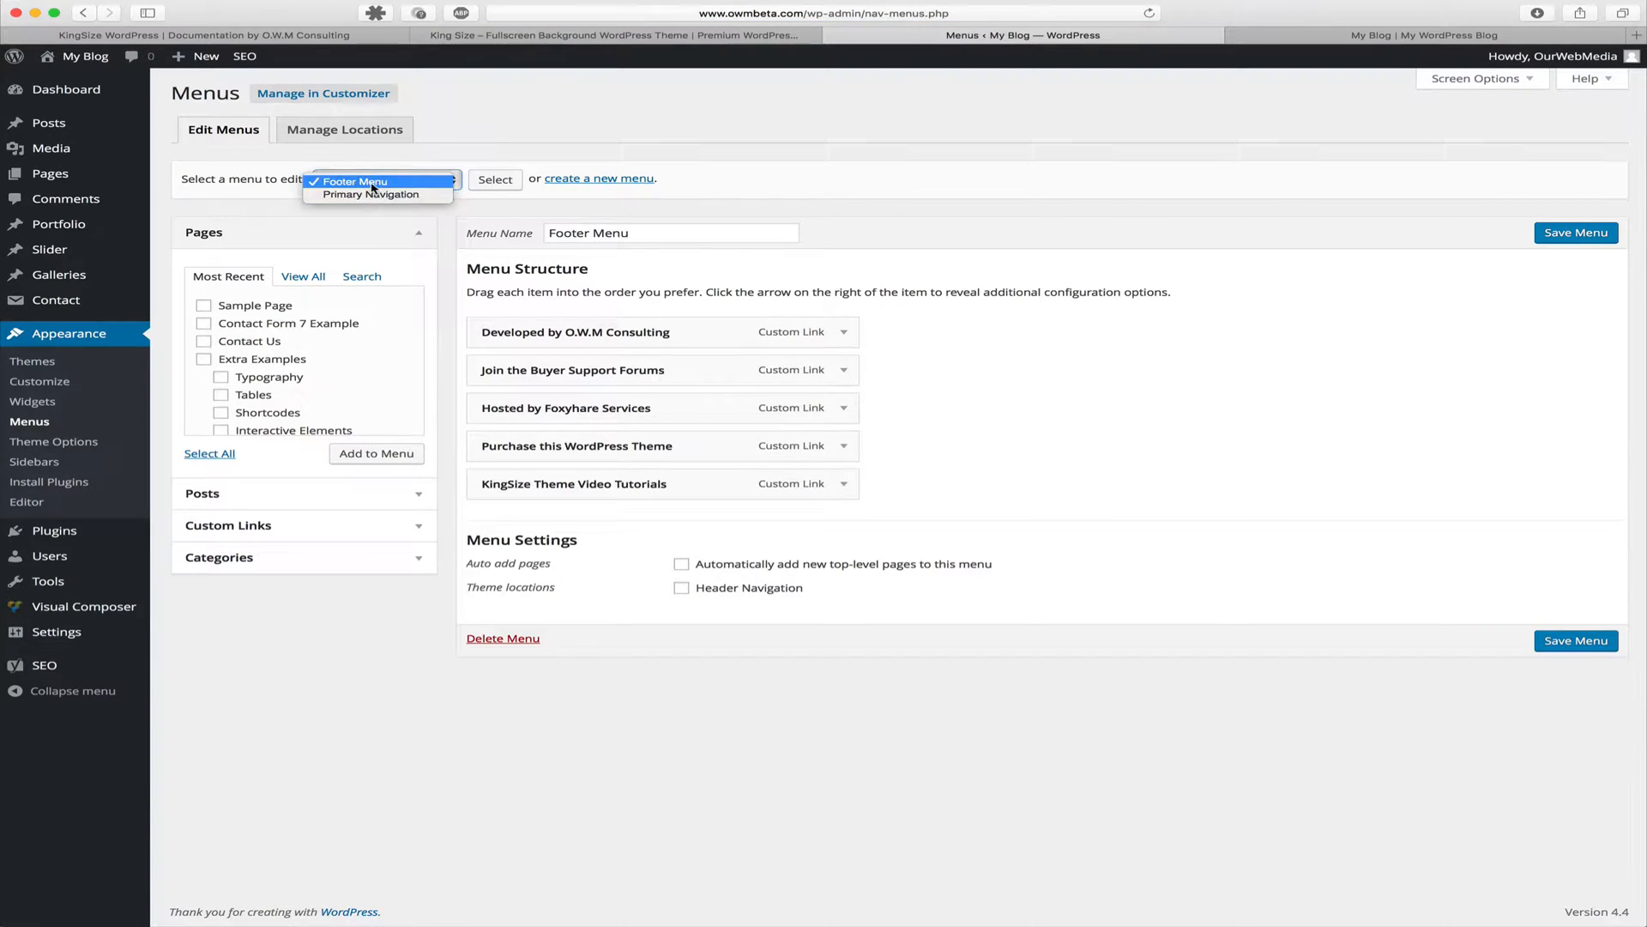
{"action": "mouse_move", "coordinate": [371, 194]}
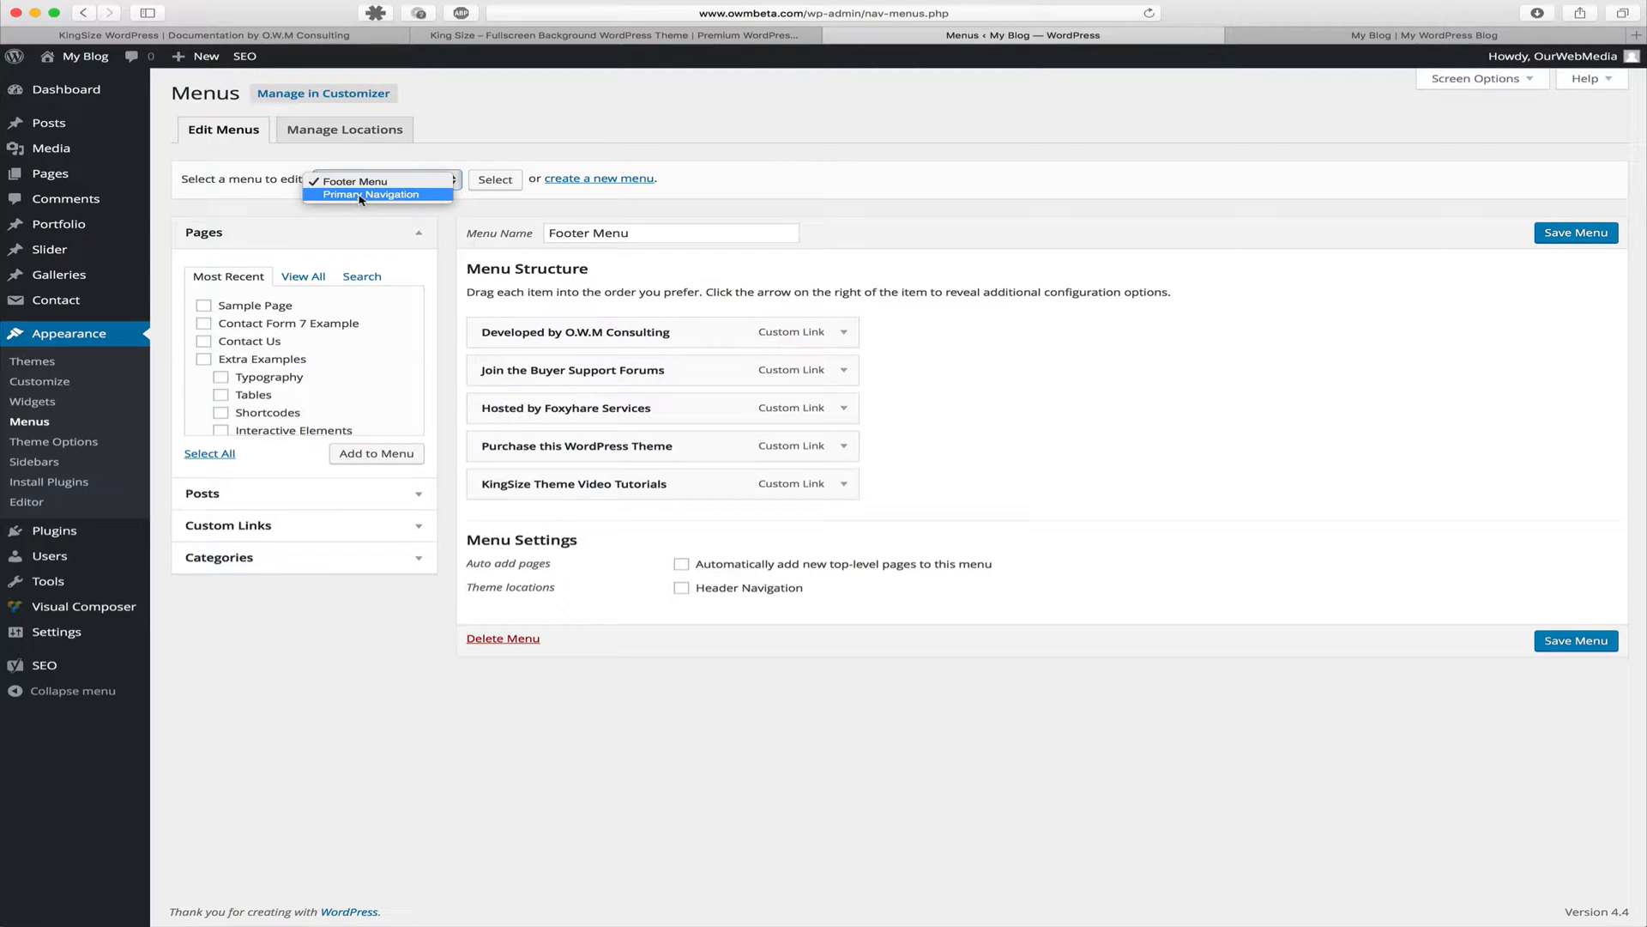
{"action": "left_click", "coordinate": [386, 179]}
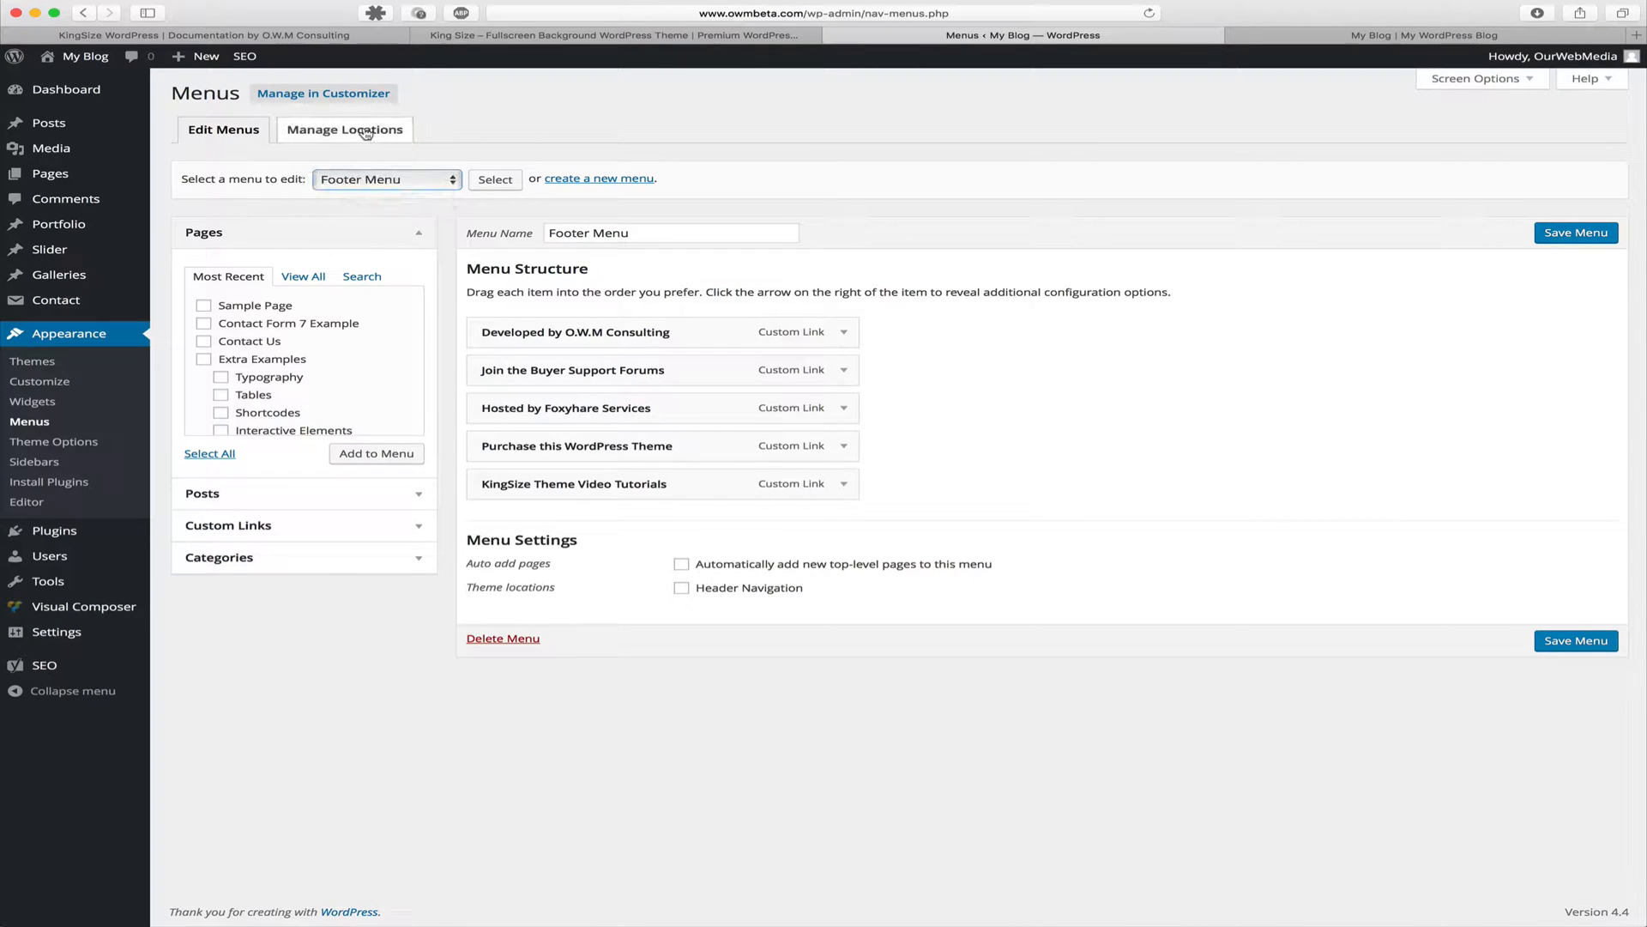
- Under Manage Locations, assign Primary Navigation to Header Navigation and save changes
{"action": "left_click", "coordinate": [345, 129]}
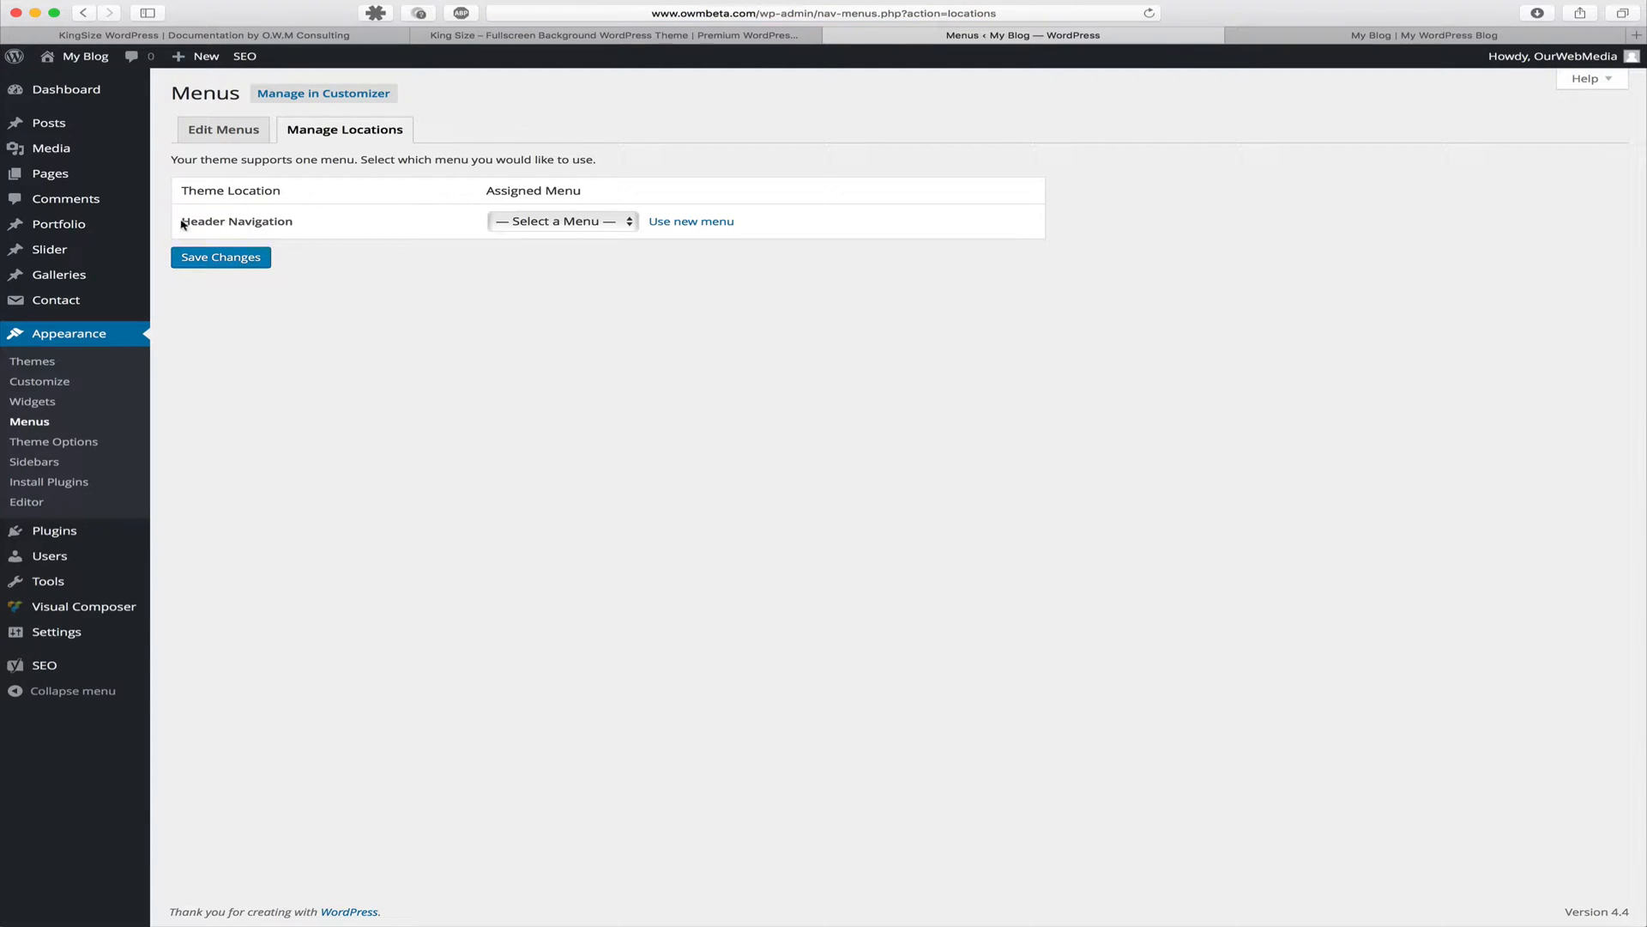
{"action": "left_click", "coordinate": [563, 222]}
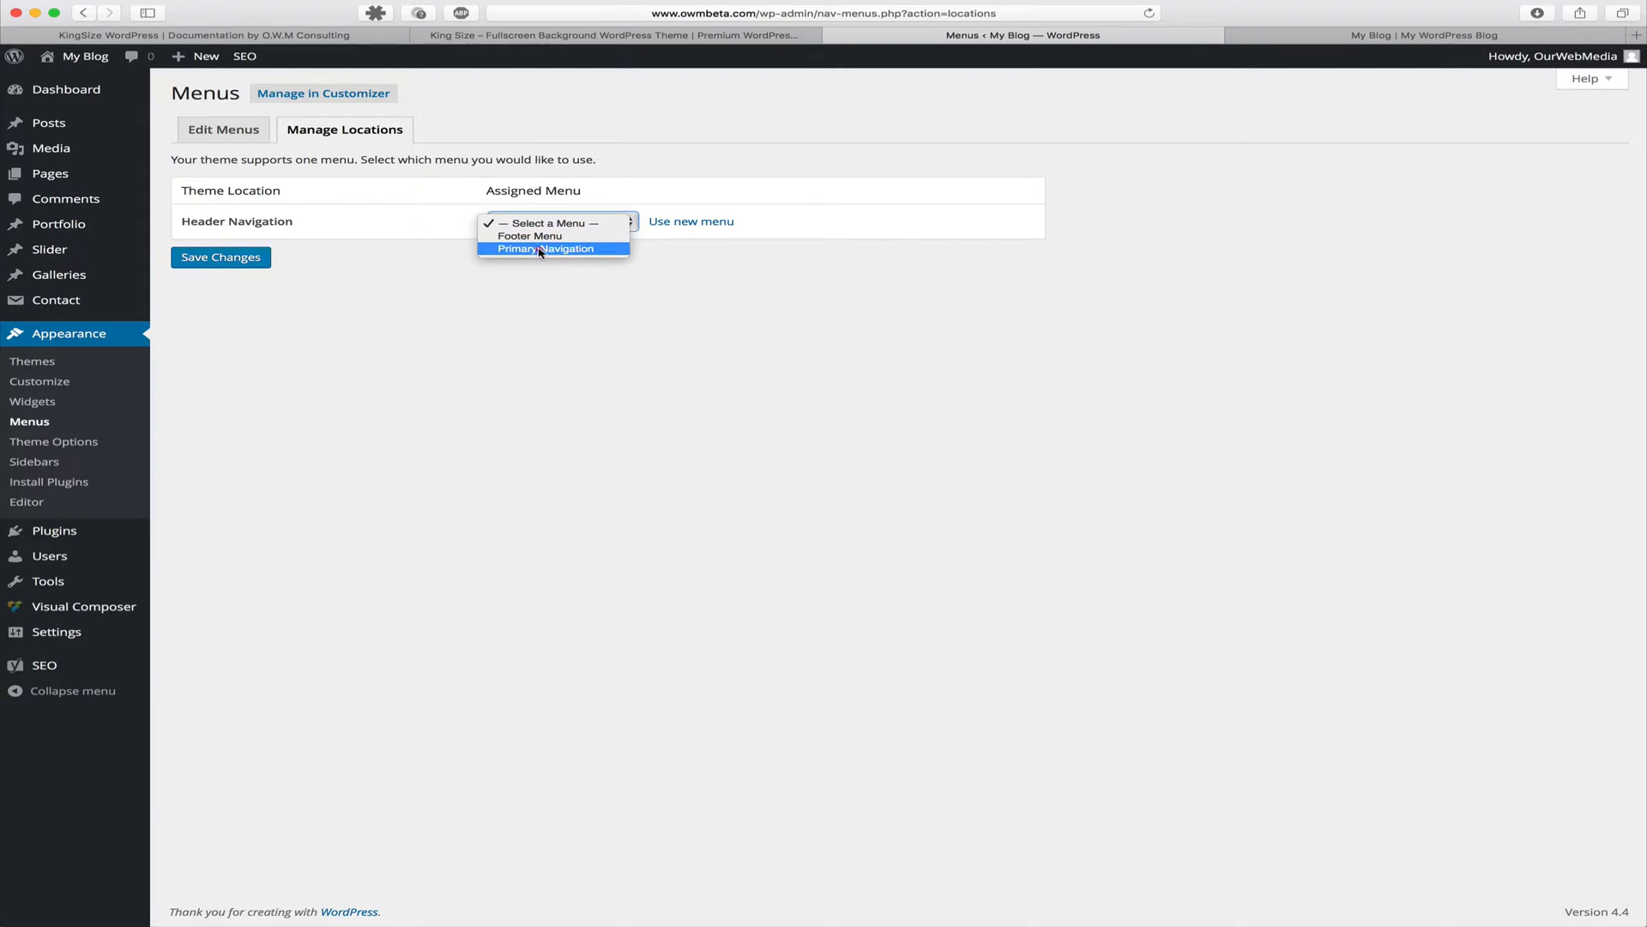
{"action": "left_click", "coordinate": [542, 249]}
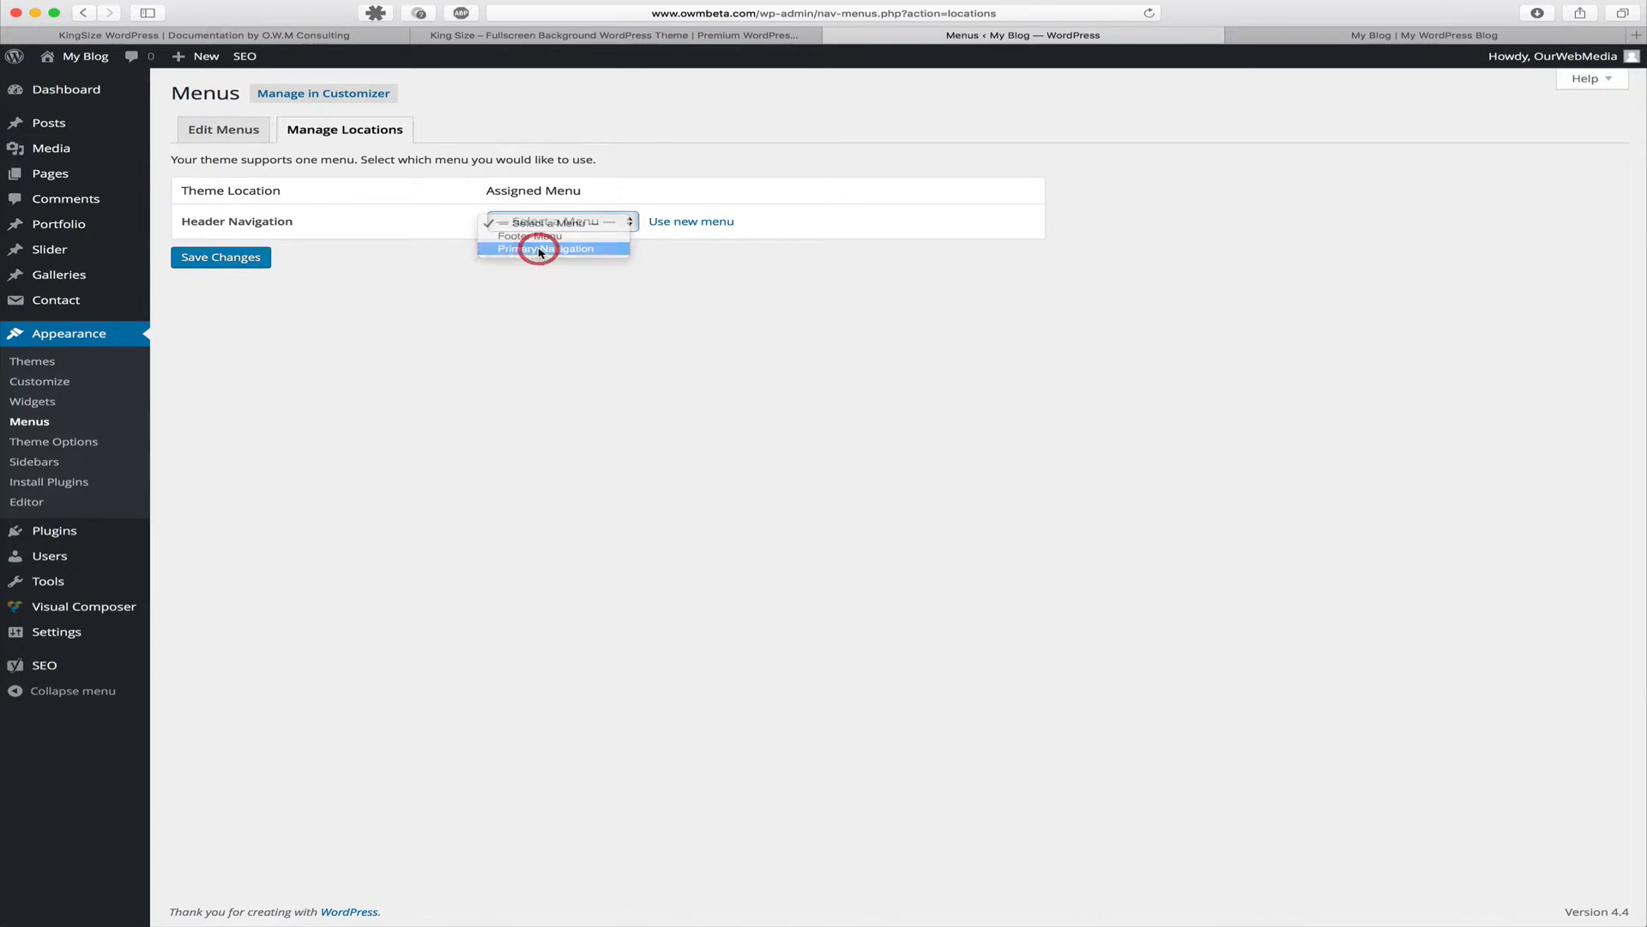
{"action": "left_click", "coordinate": [541, 248]}
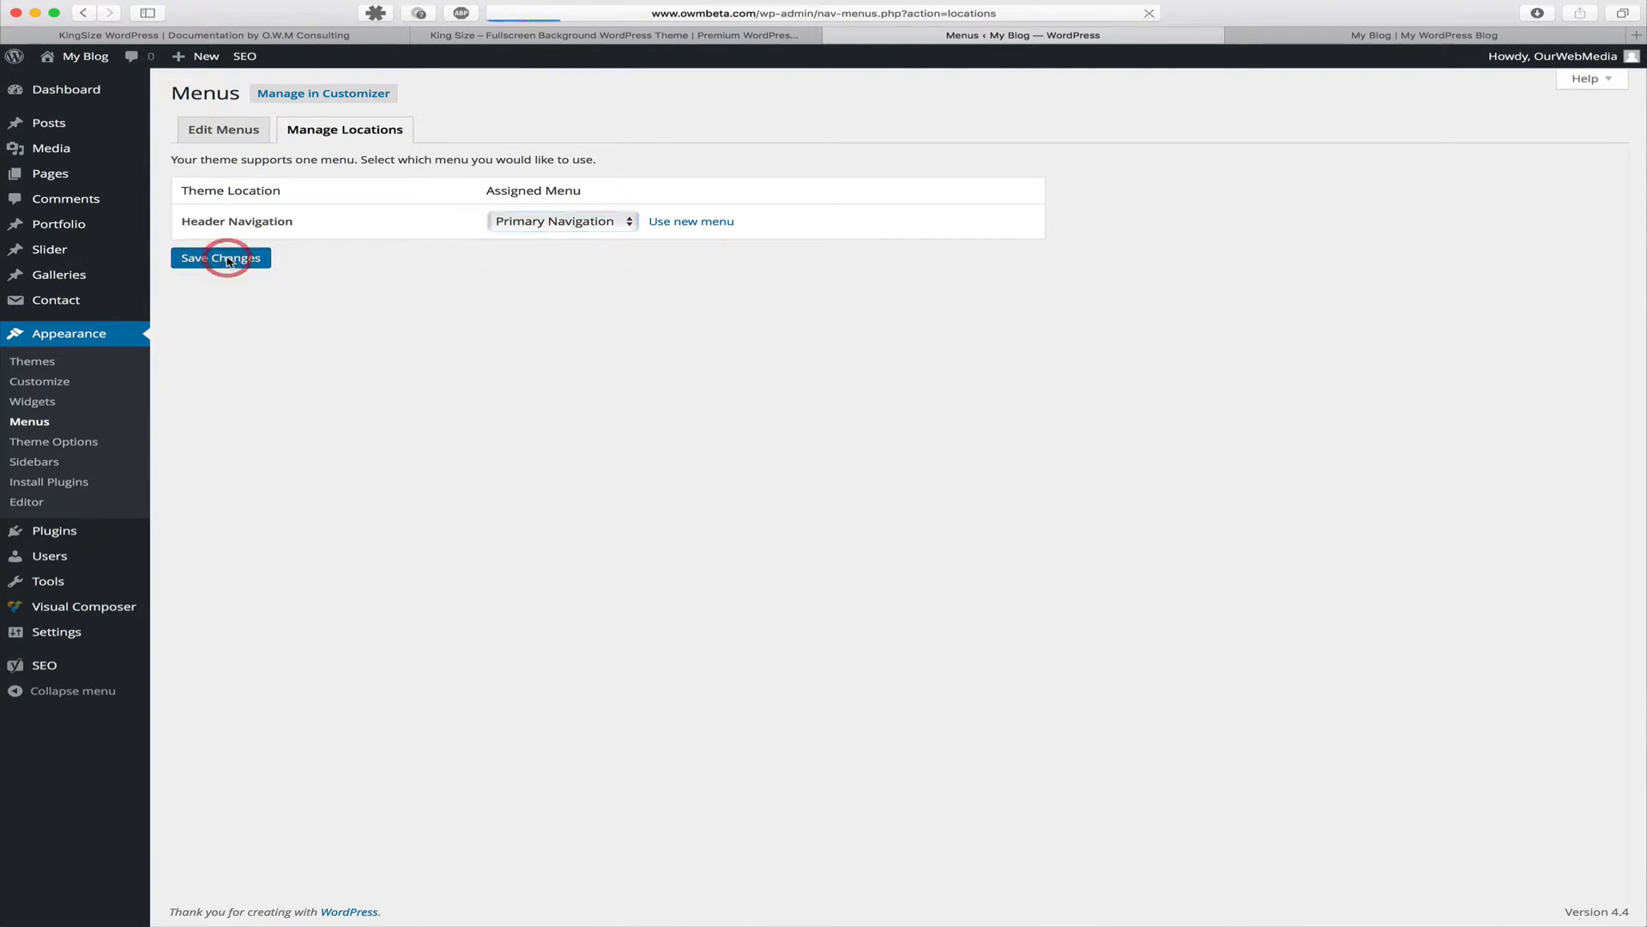
{"action": "left_click", "coordinate": [222, 258]}
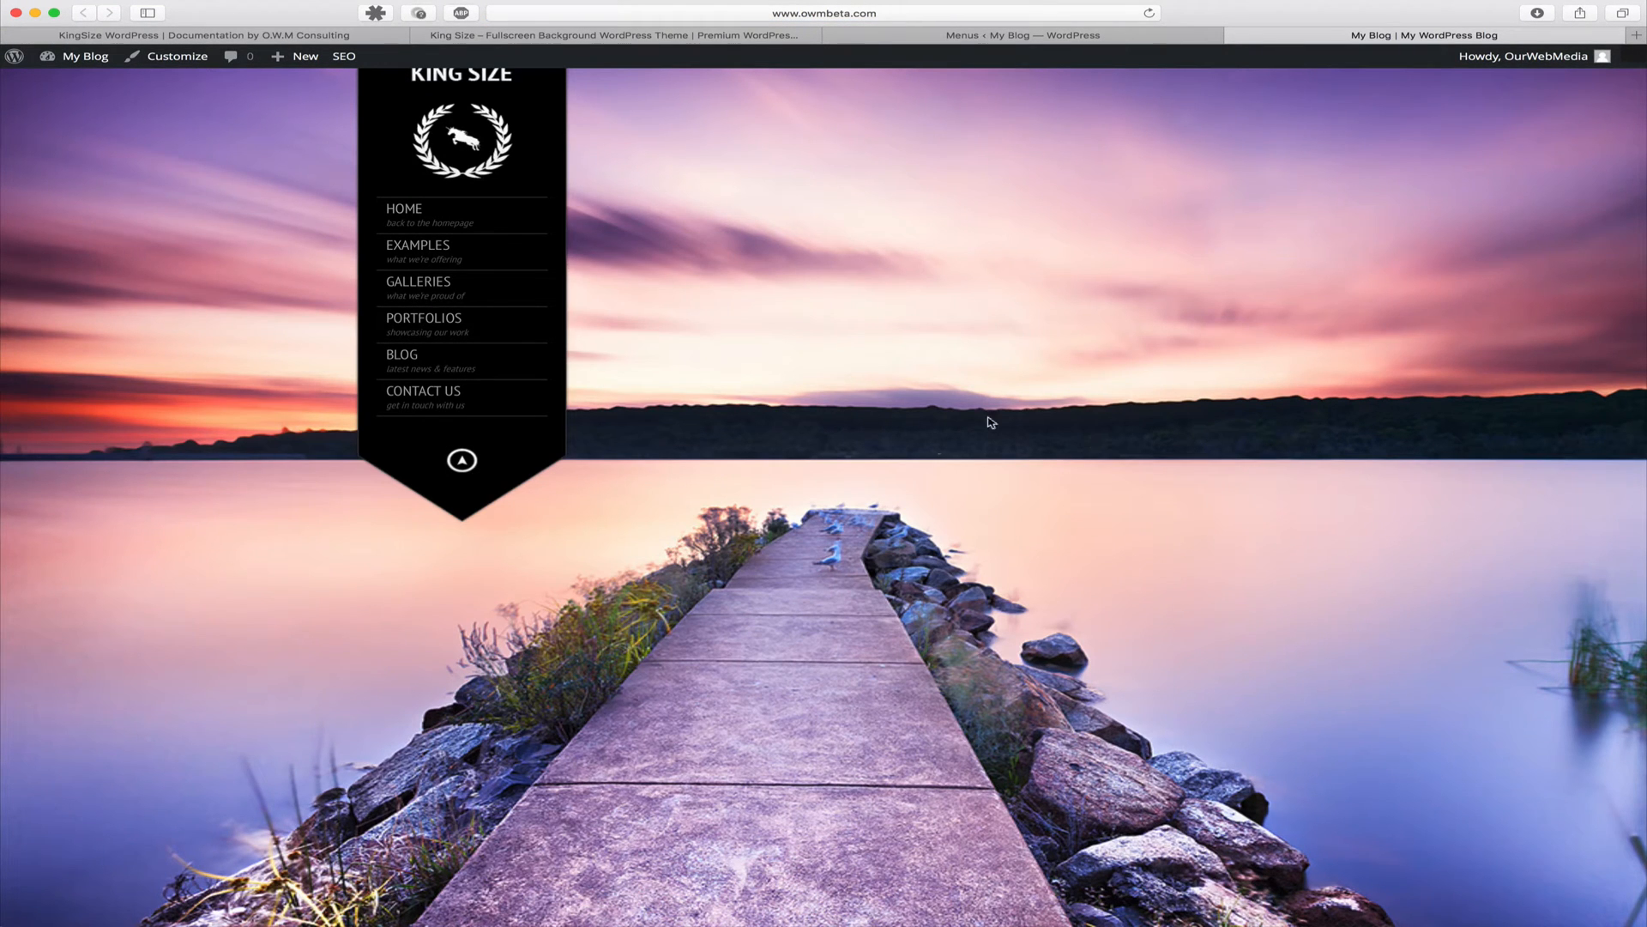
{"action": "mouse_move", "coordinate": [1004, 379]}
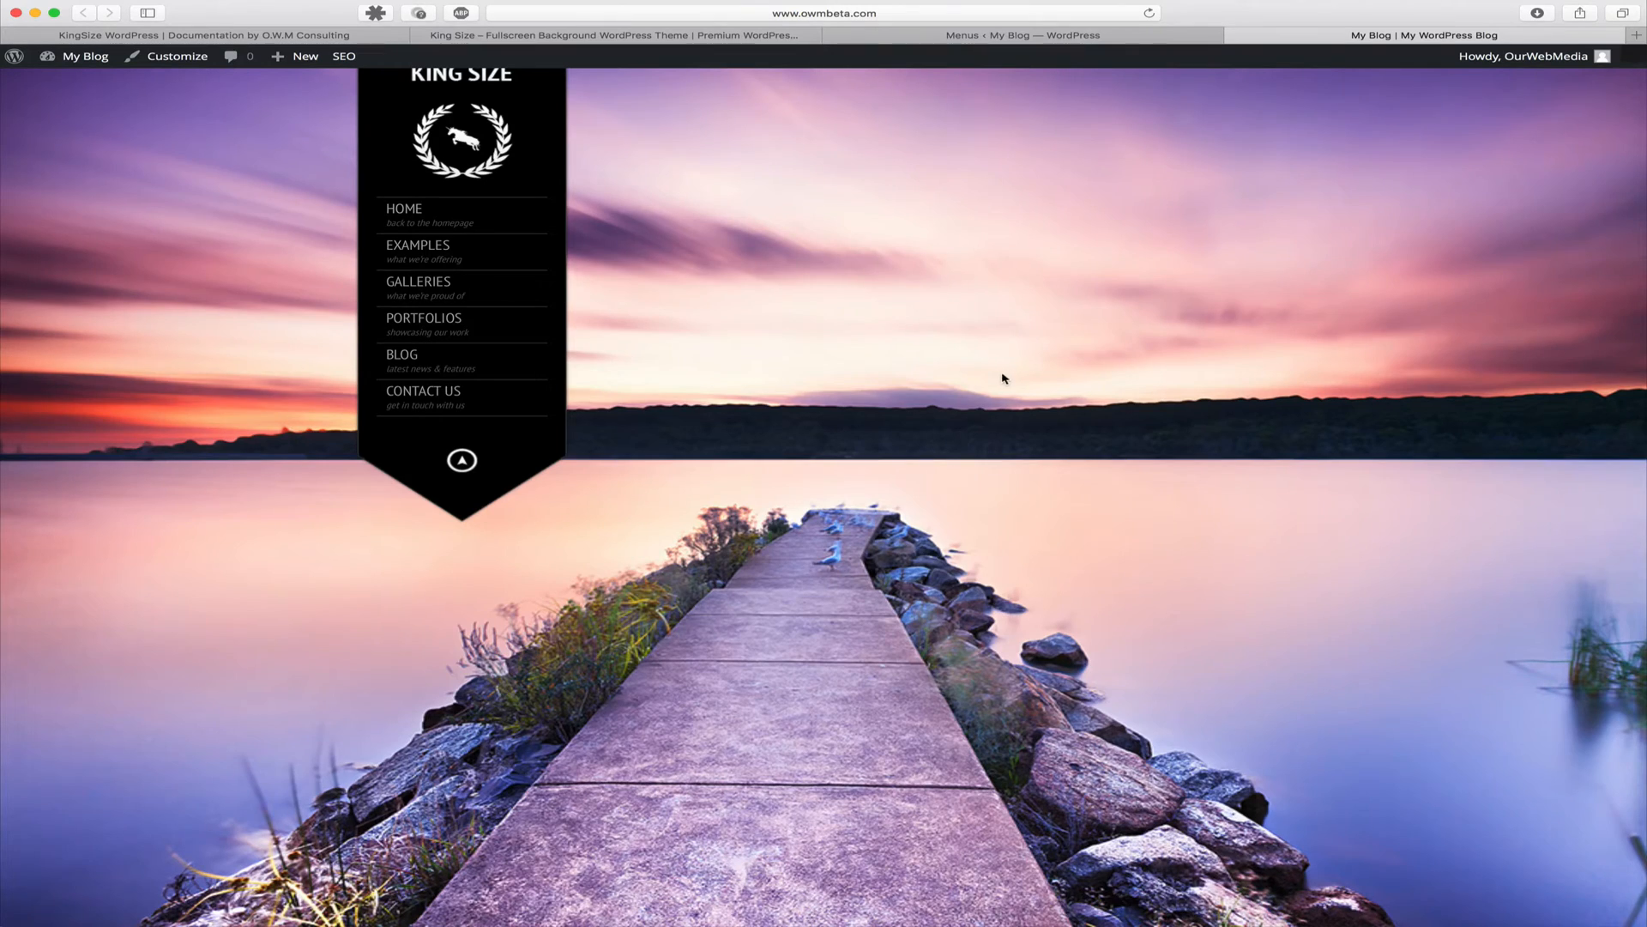